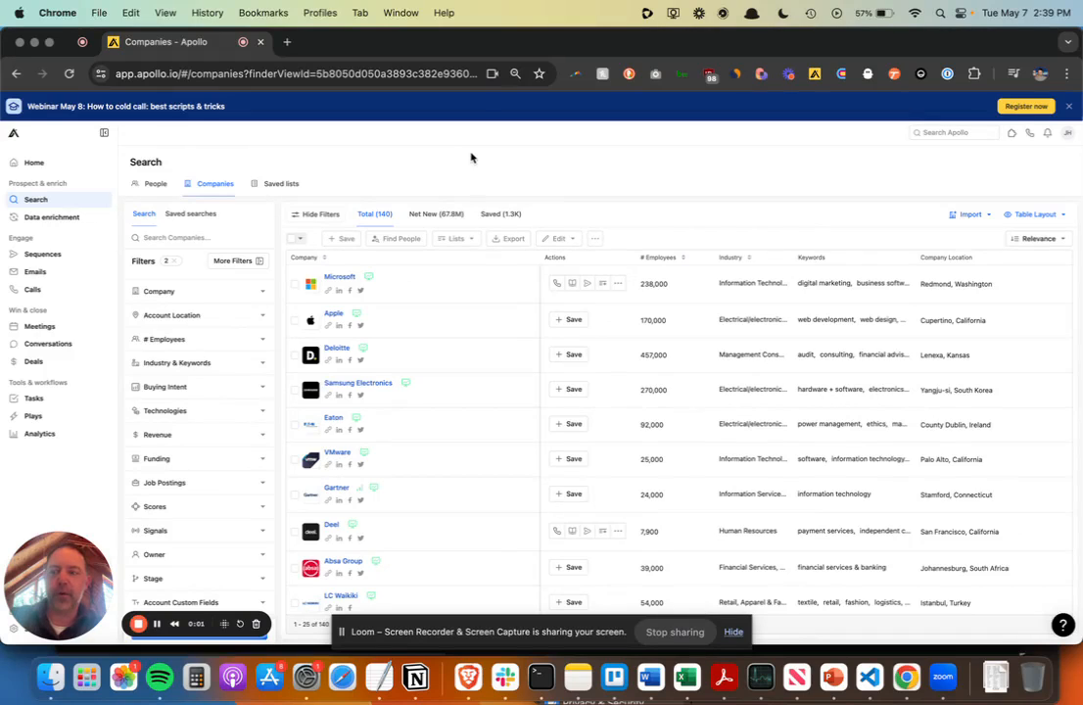
mouse_move(519, 169)
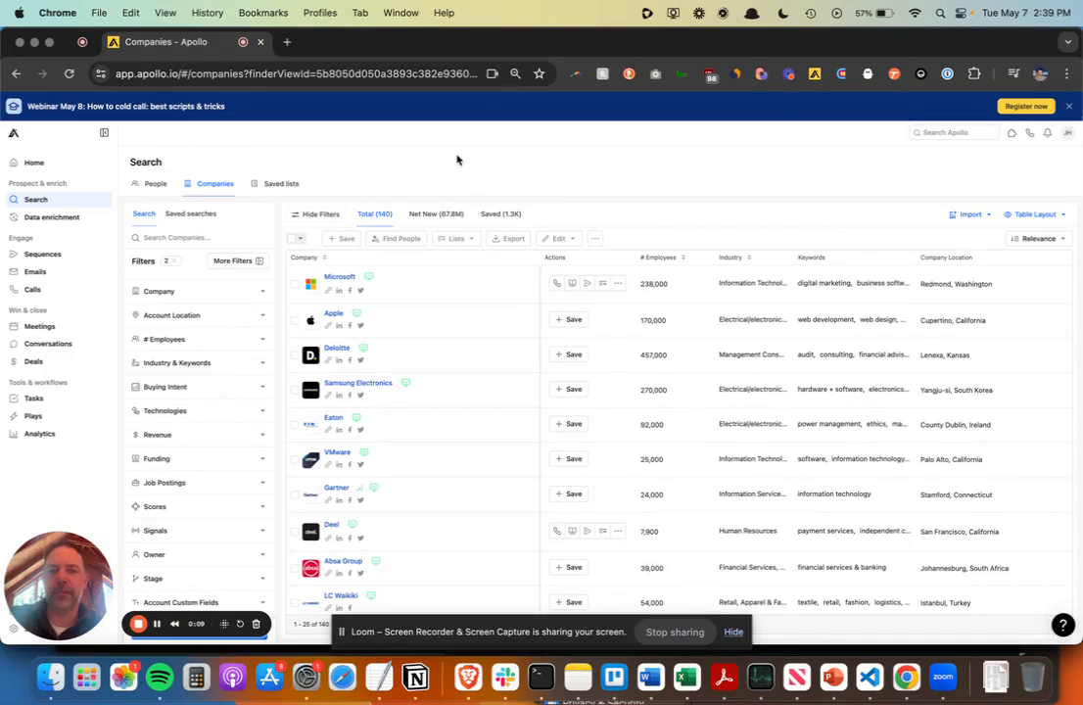
mouse_move(407, 157)
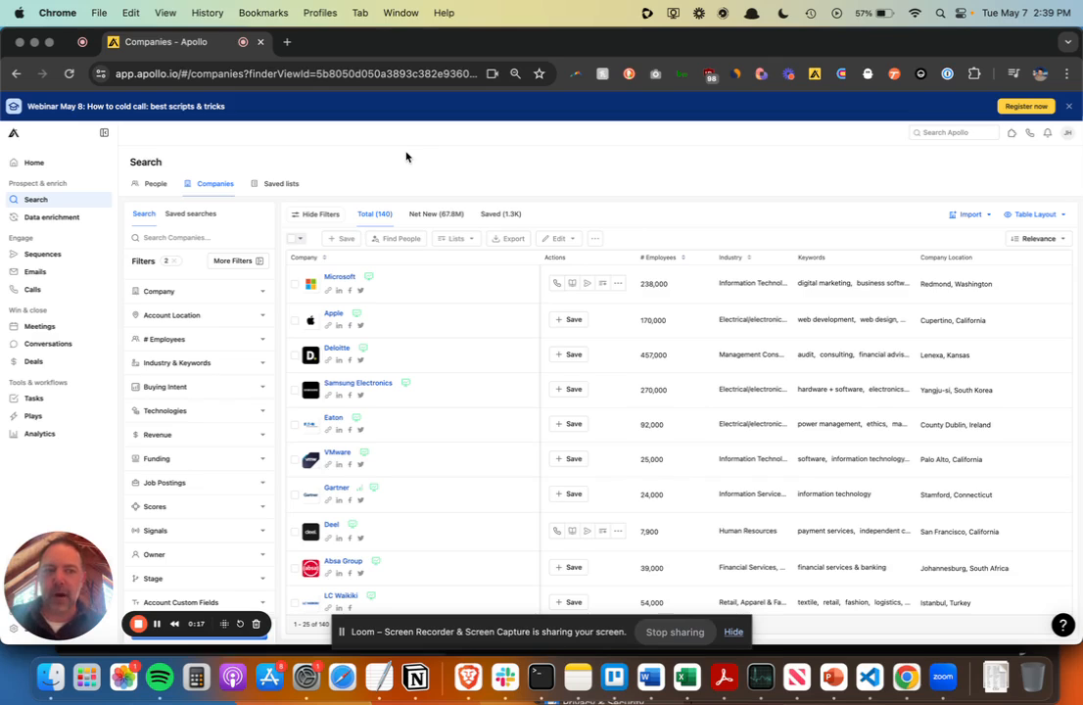
mouse_move(426, 169)
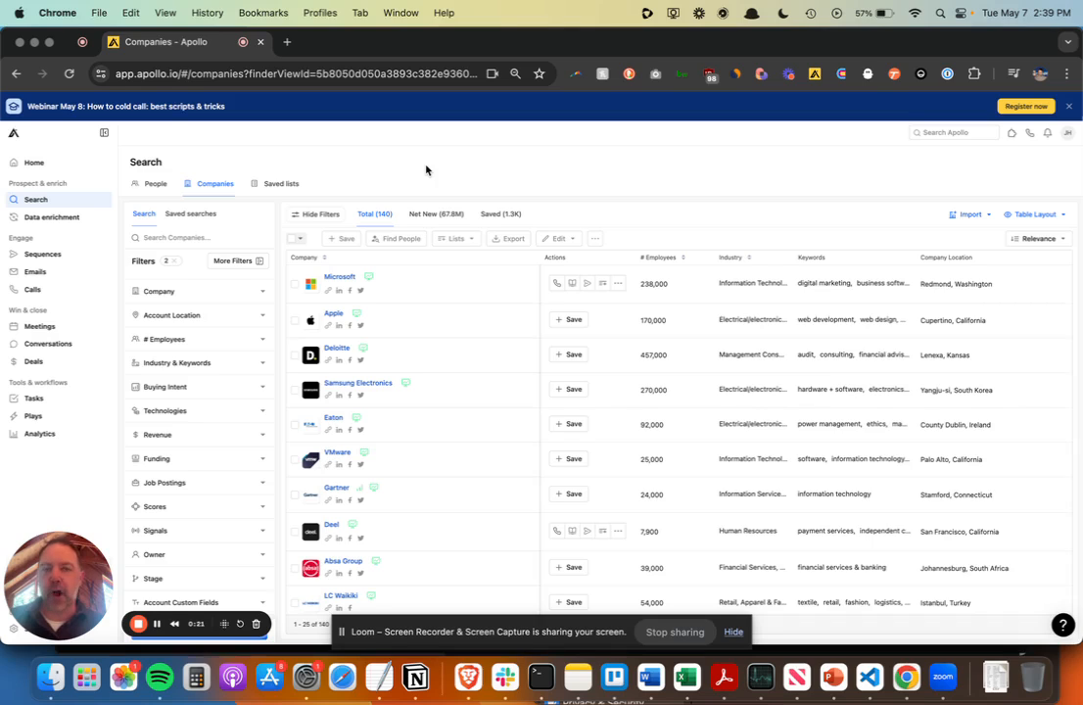
mouse_move(538, 156)
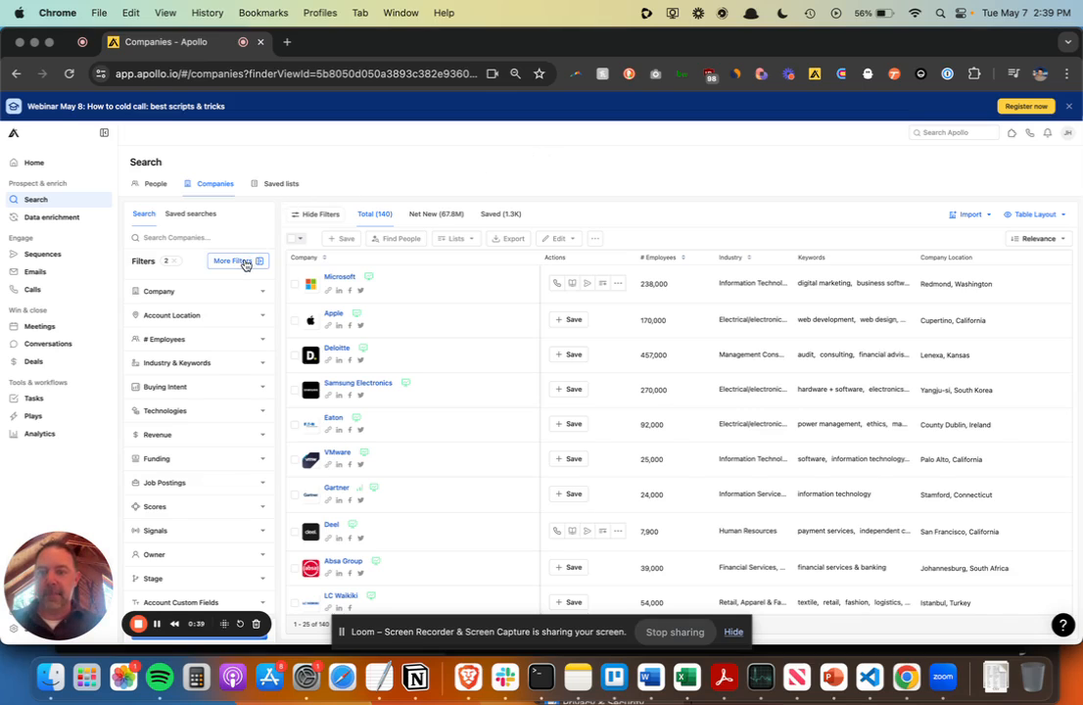
Review the saasboost.io Website Visitors filter, then preview Microsoft's company details card
left_click(232, 260)
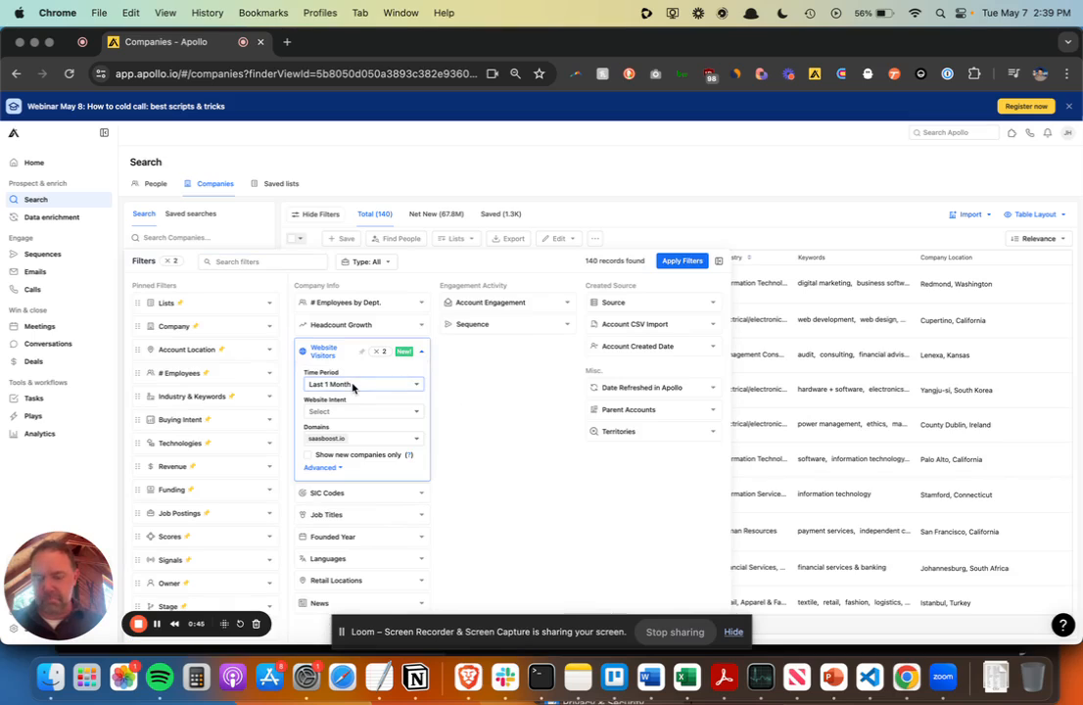
mouse_move(342, 384)
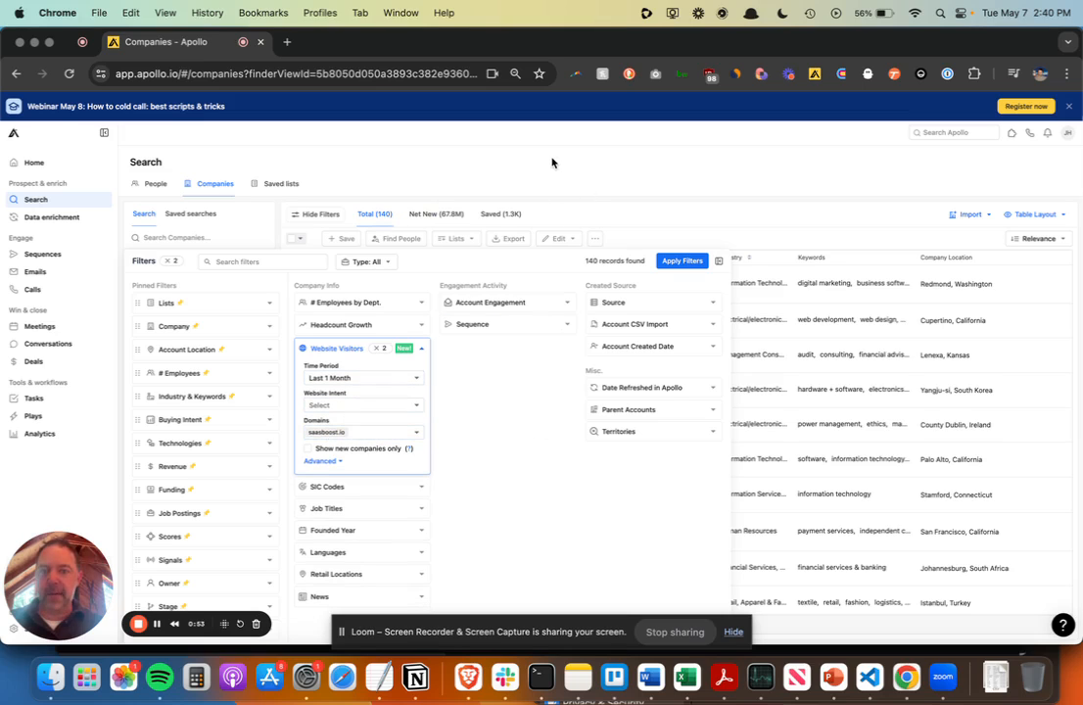
left_click(682, 260)
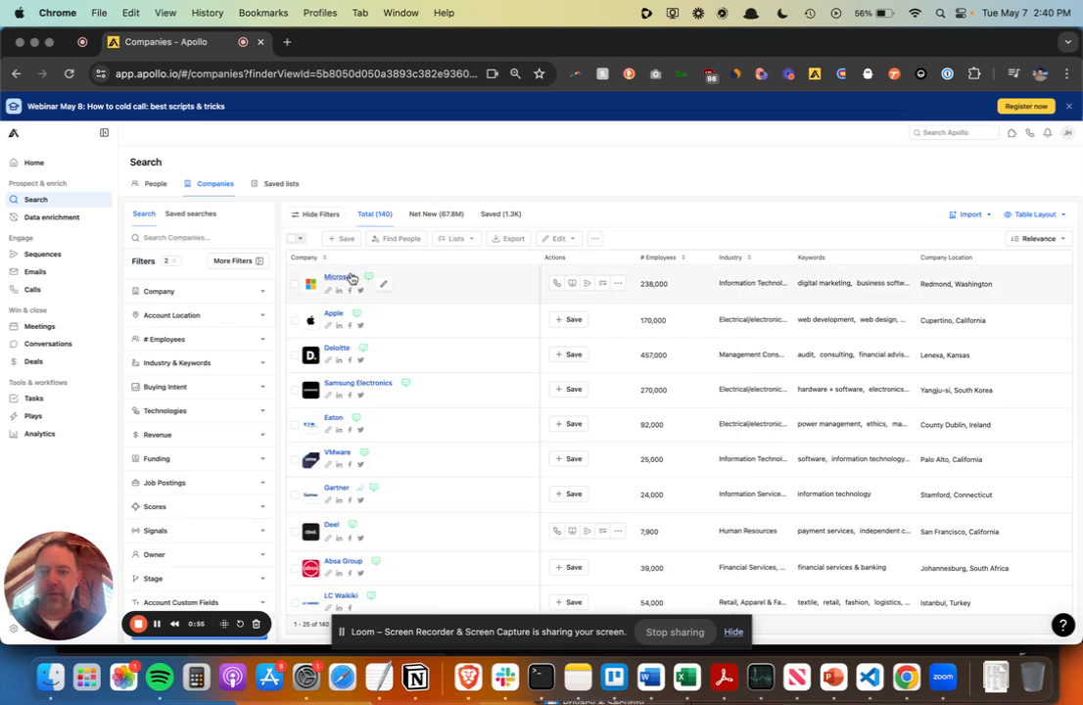
left_click(369, 279)
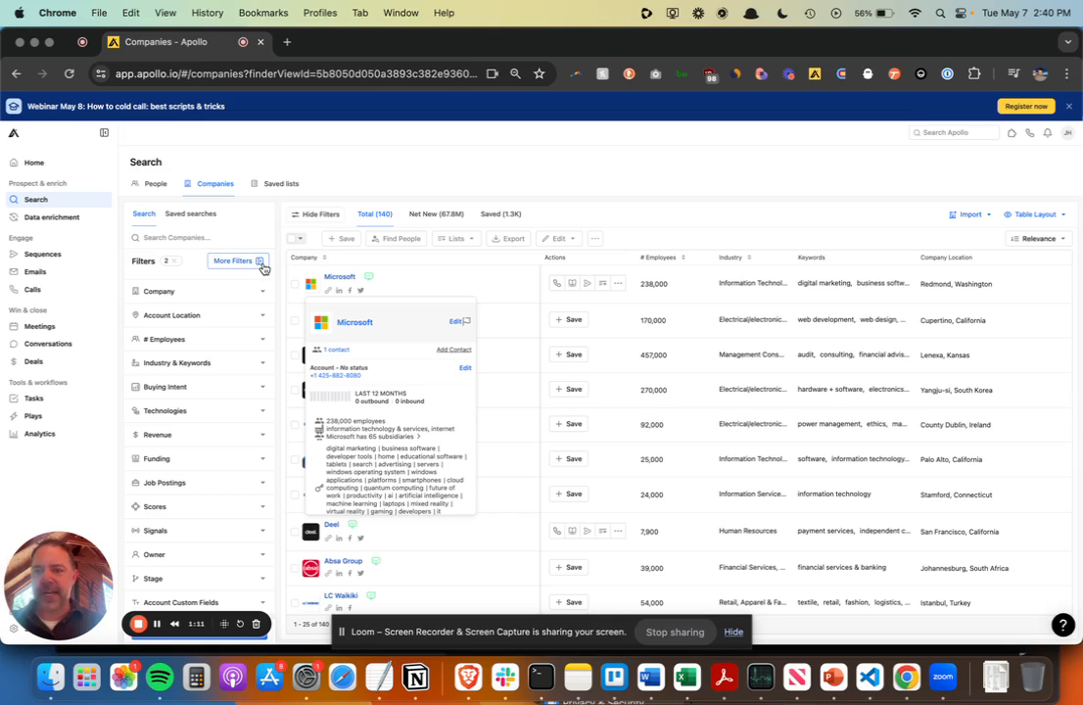
Add a Webpage(s) URL 'ap' condition under Website Visitors, narrowing results to 16 companies
left_click(235, 260)
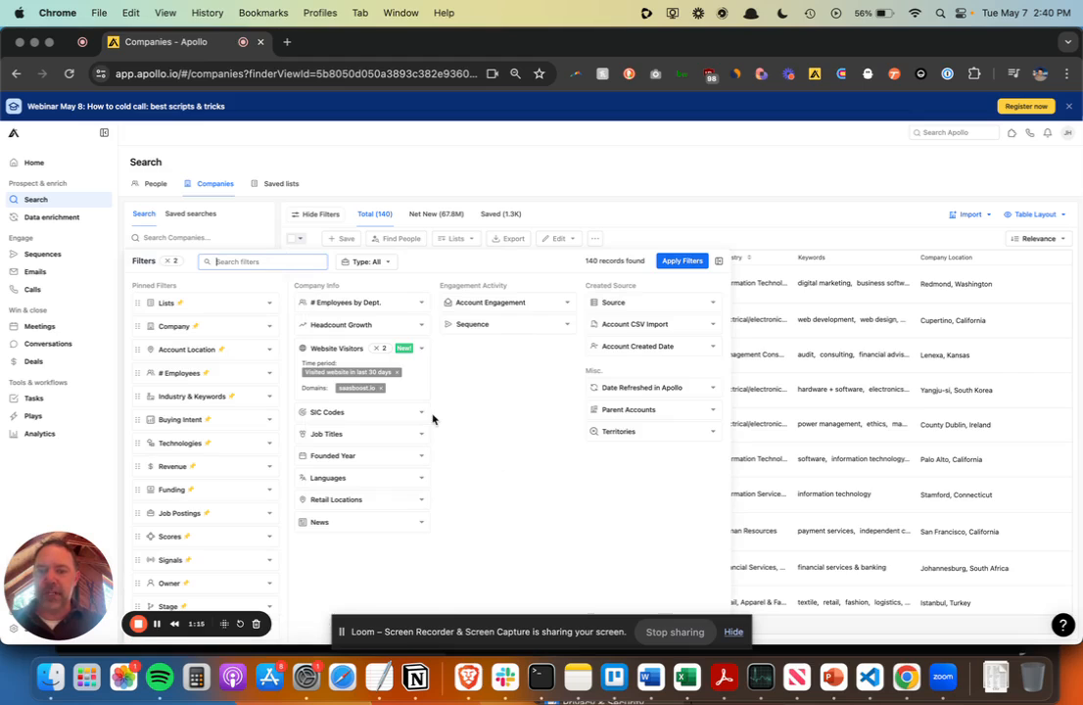
left_click(336, 349)
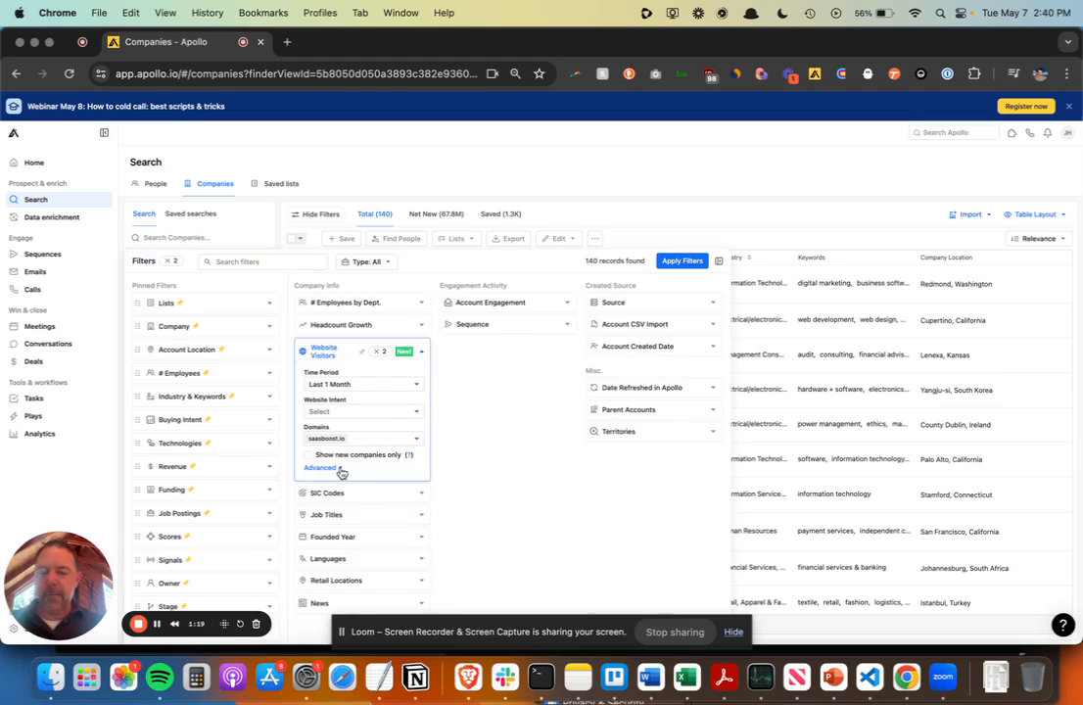
type("ap")
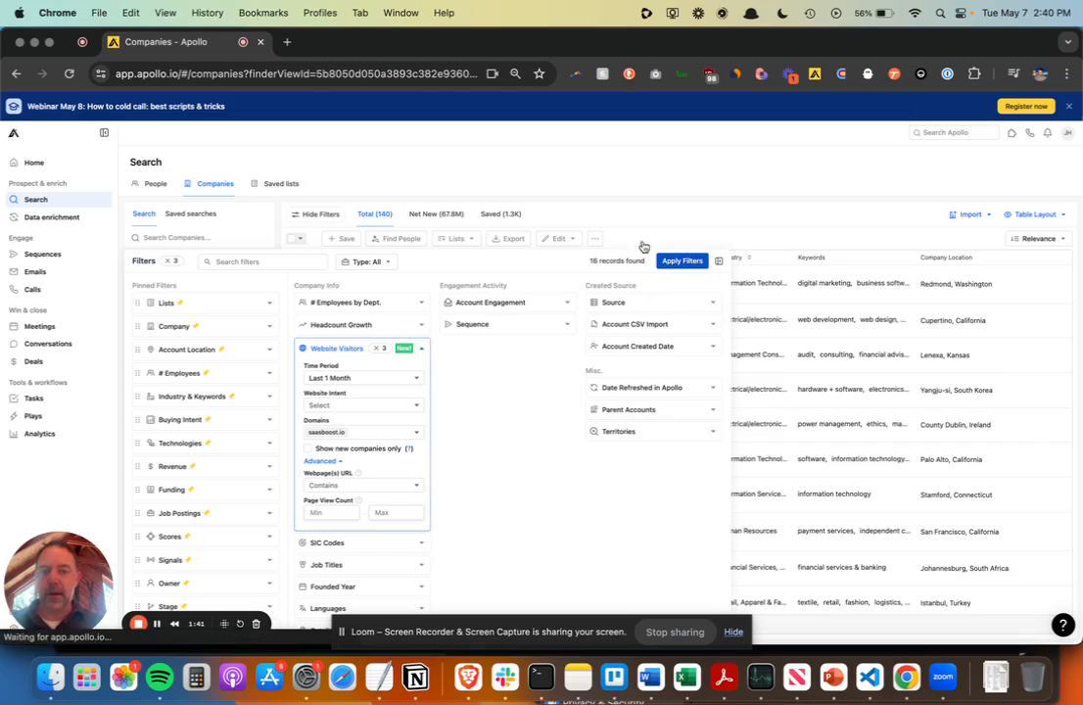
left_click(682, 260)
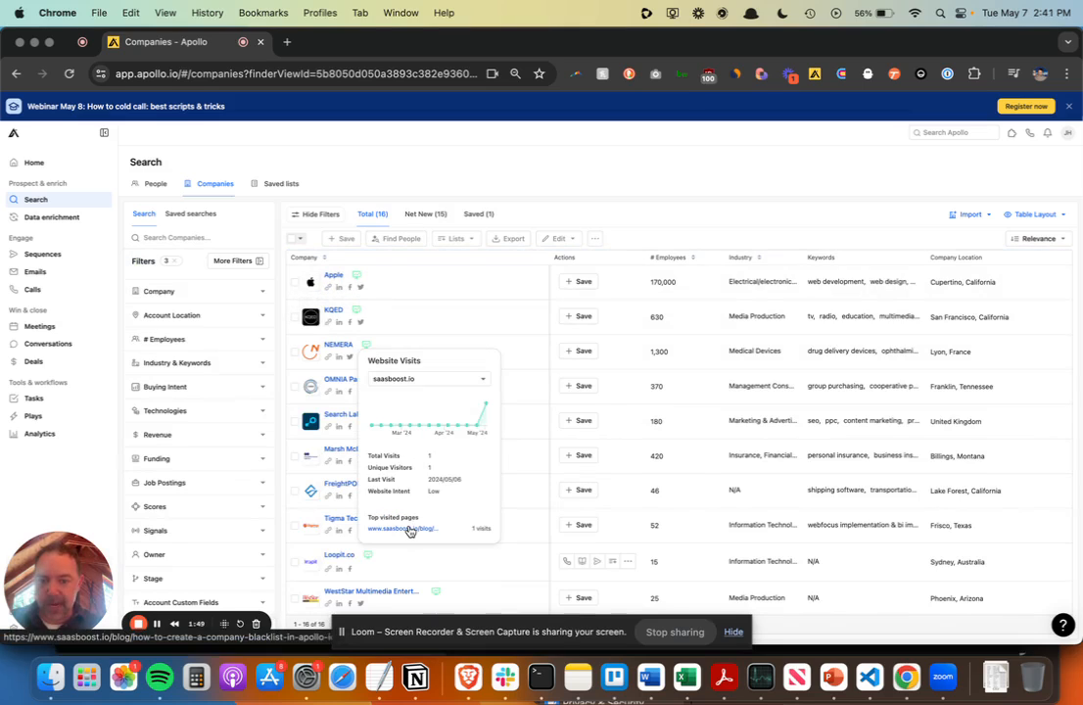
mouse_move(616, 184)
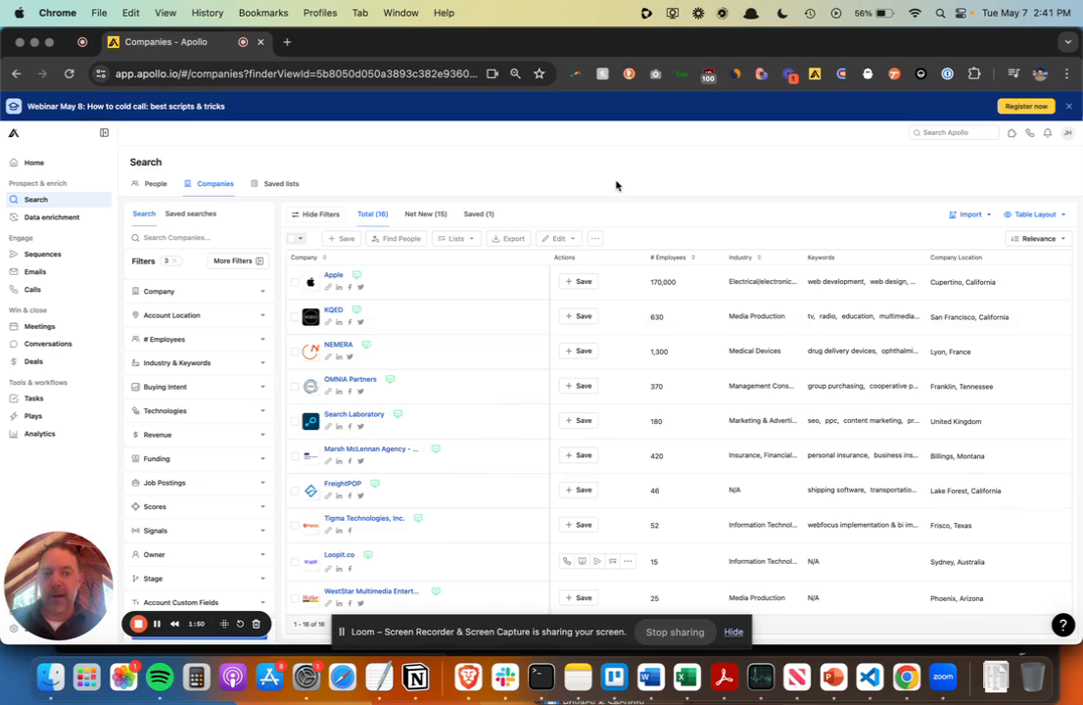
Select all 16 filtered companies and find their 195.1K people
left_click(296, 238)
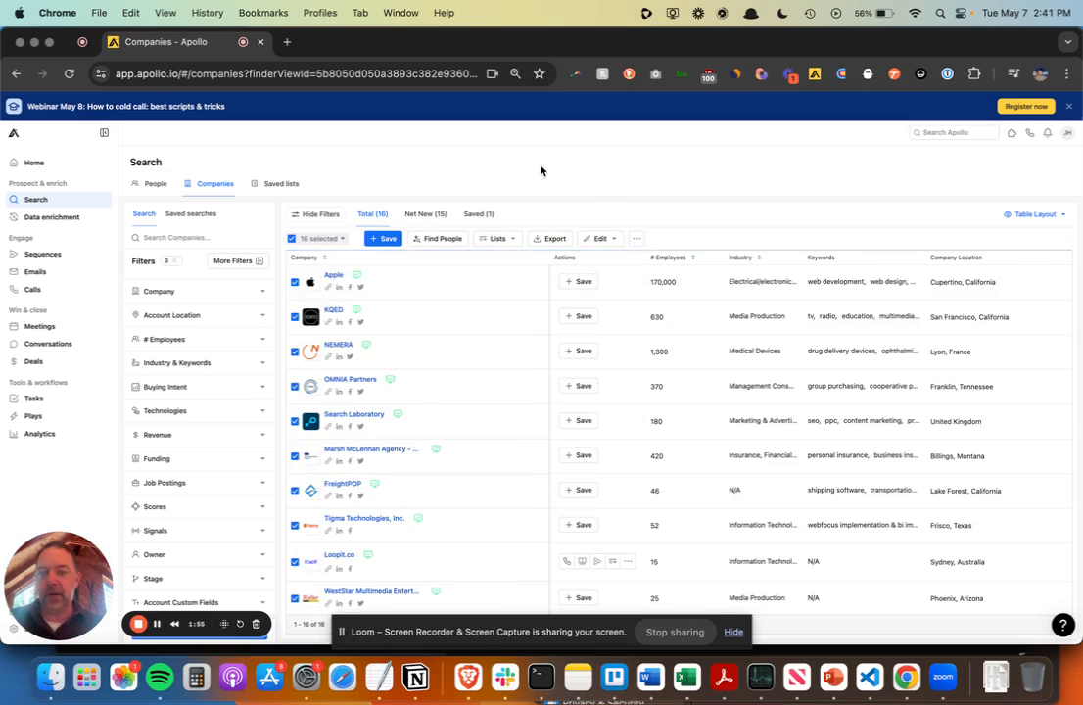
left_click(442, 238)
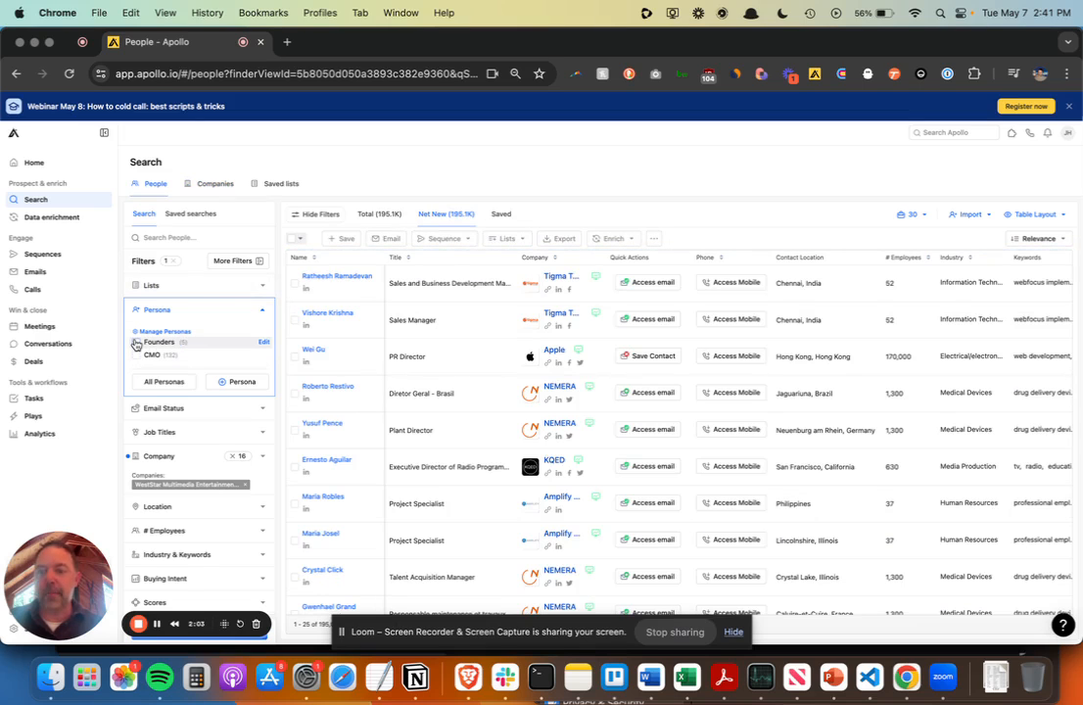
mouse_move(482, 202)
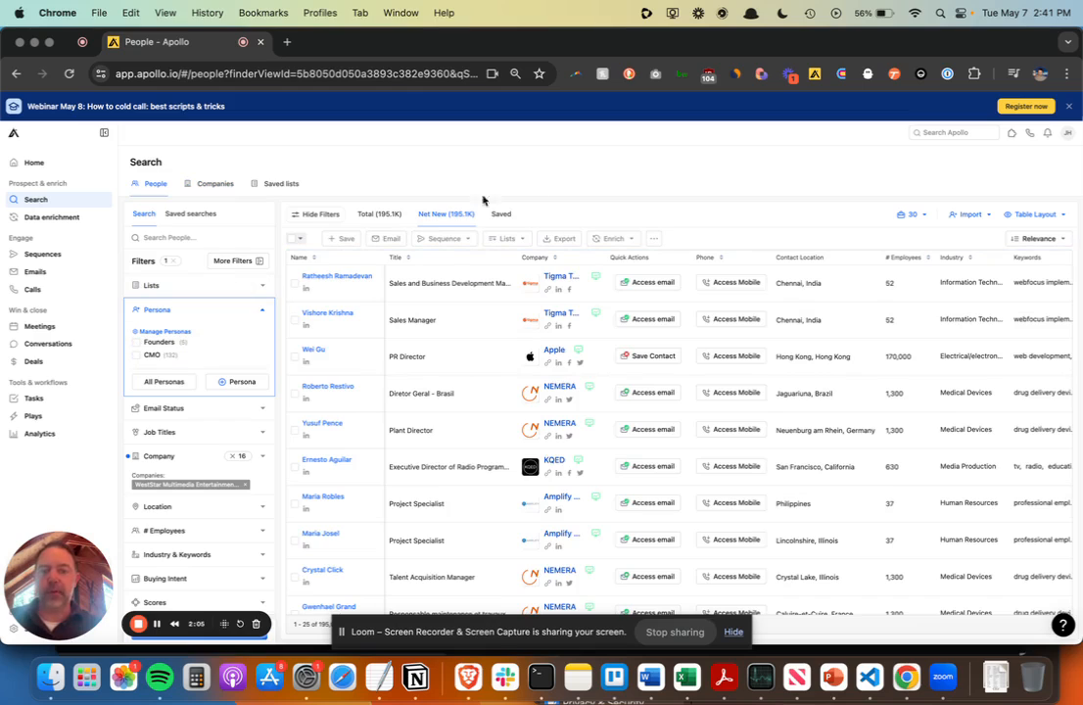
mouse_move(279, 456)
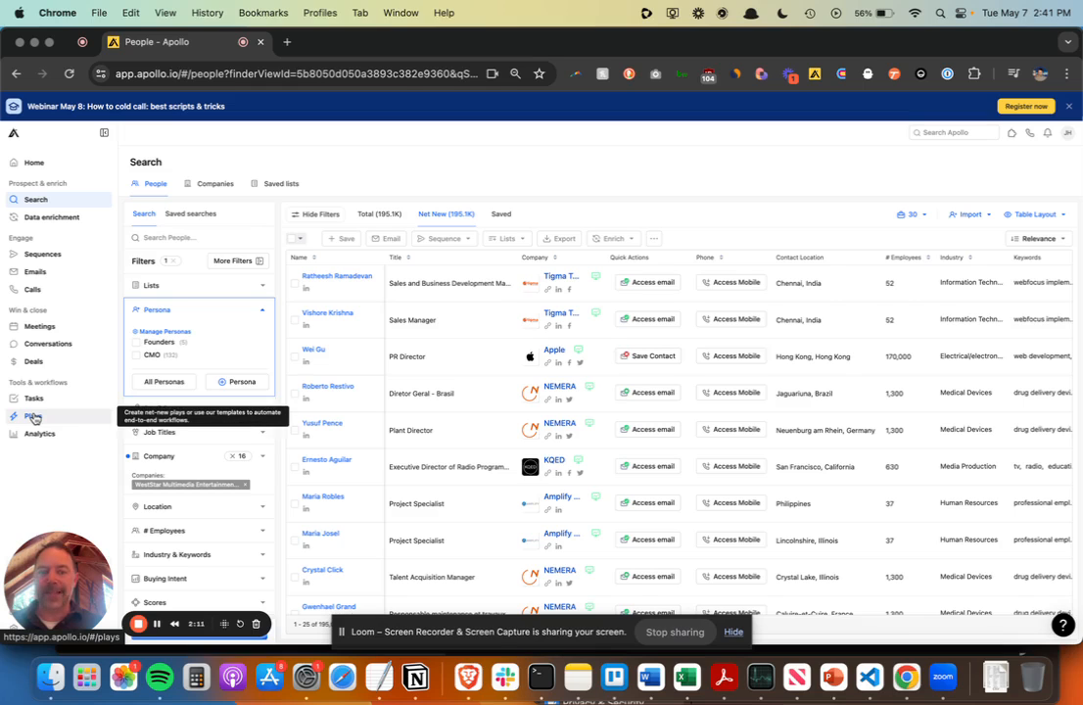
Create a play running weekly on Tuesdays that adds each eligible person only once
left_click(32, 417)
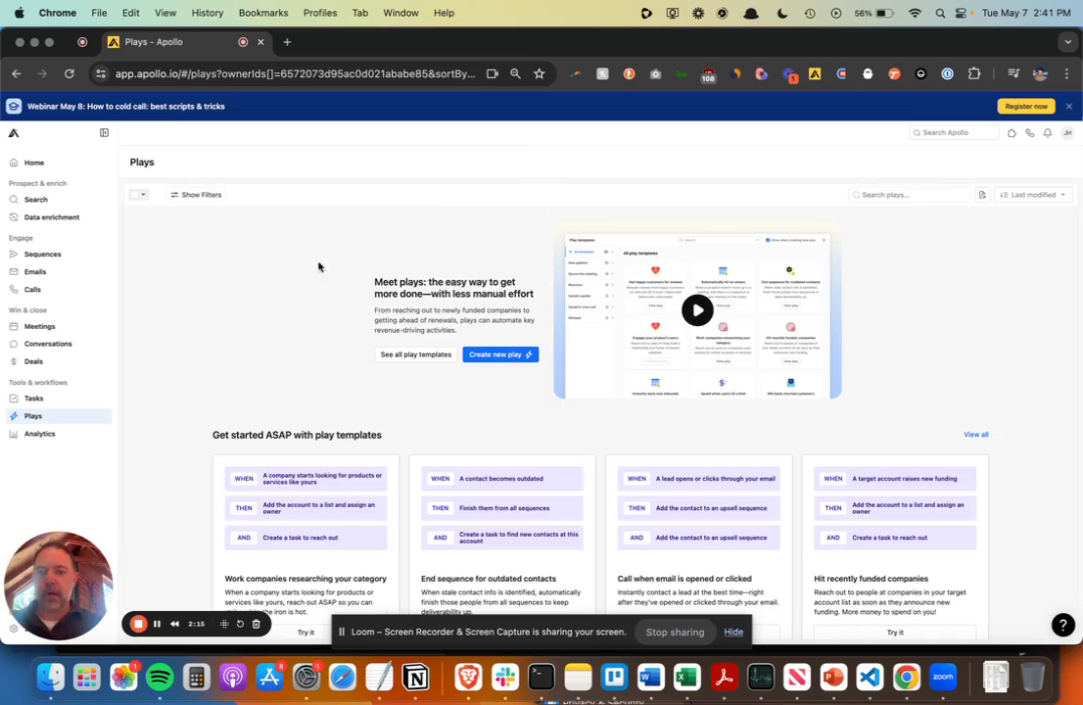
left_click(499, 355)
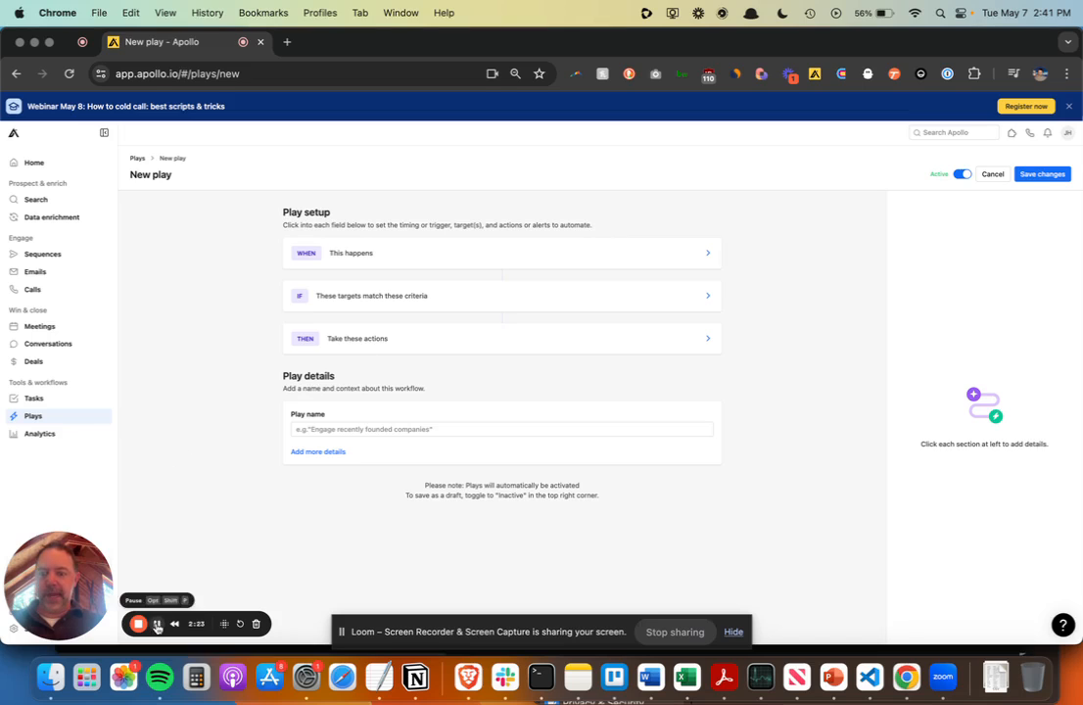
left_click(501, 253)
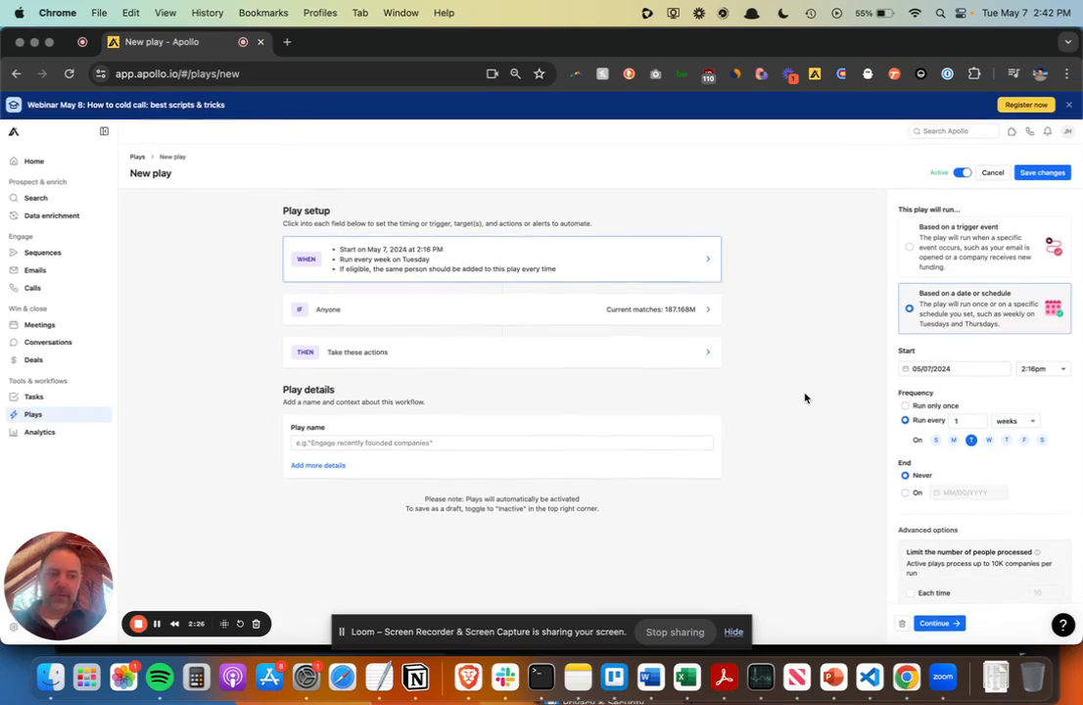
scroll("down", 3)
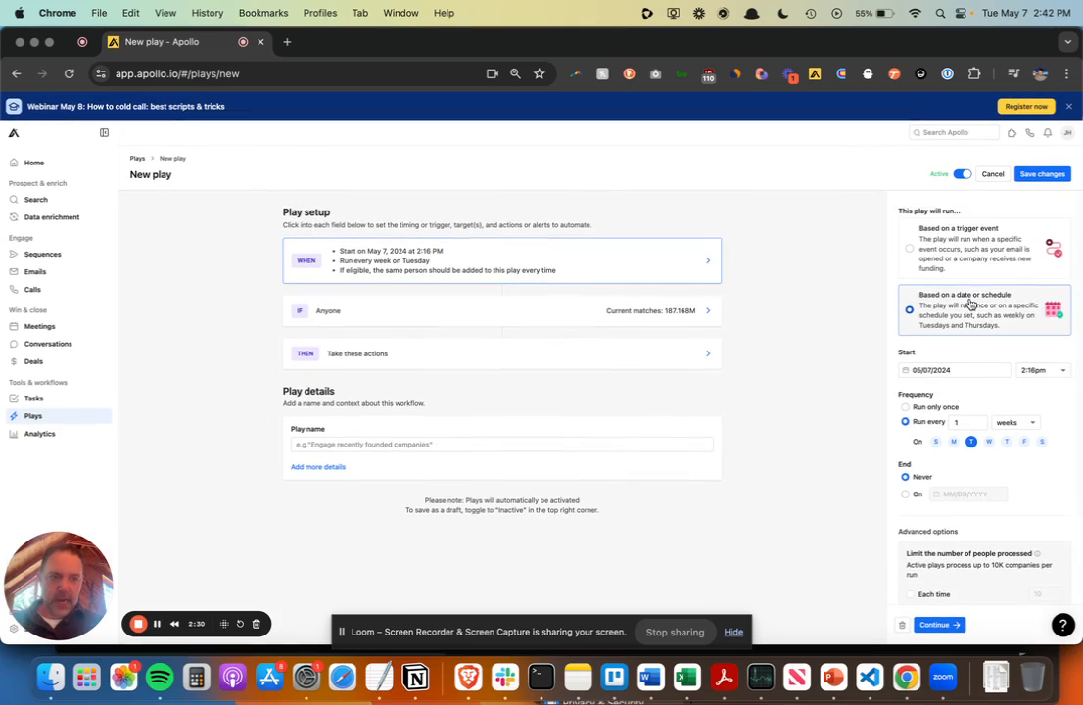
scroll("down", 3)
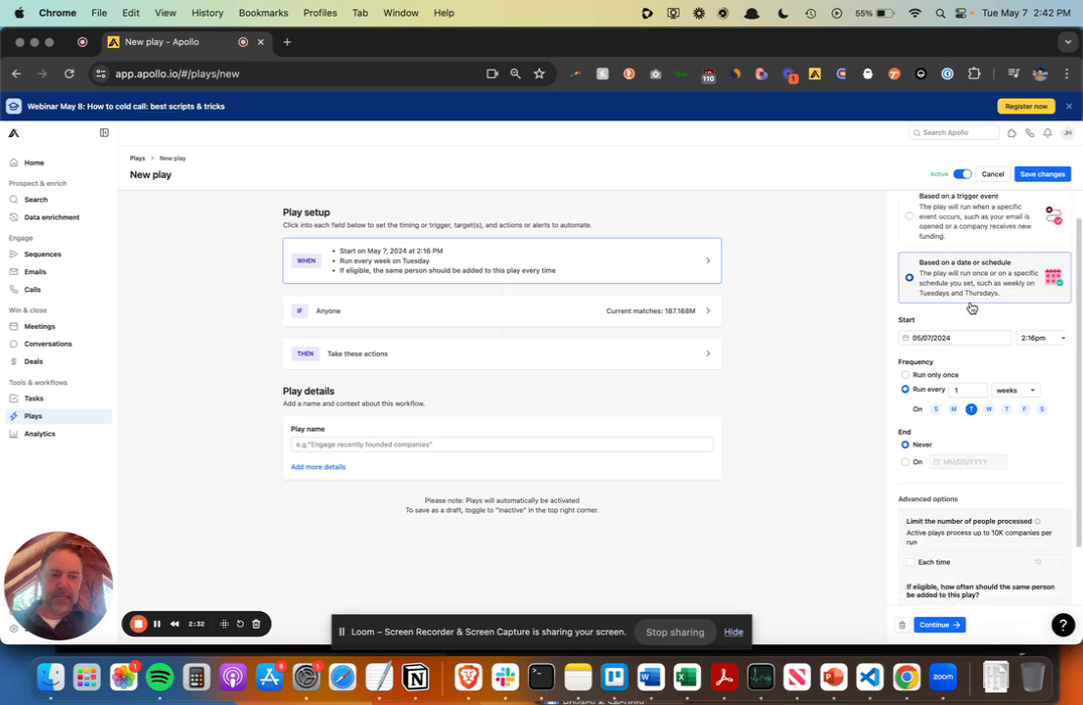
scroll("down", 3)
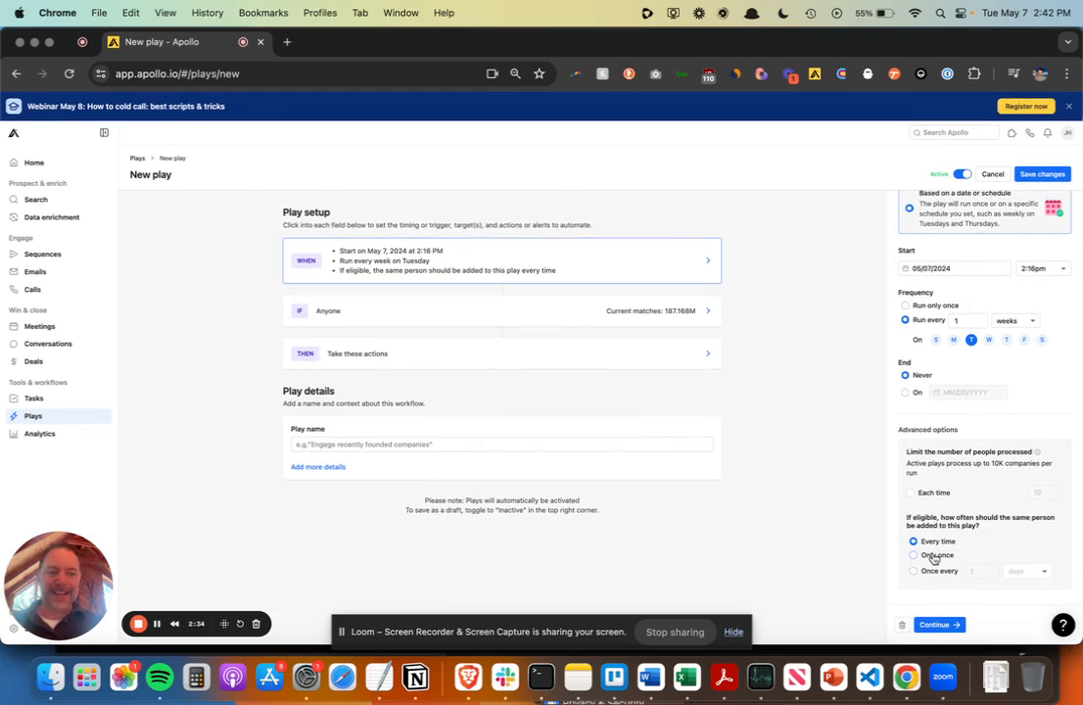
left_click(914, 554)
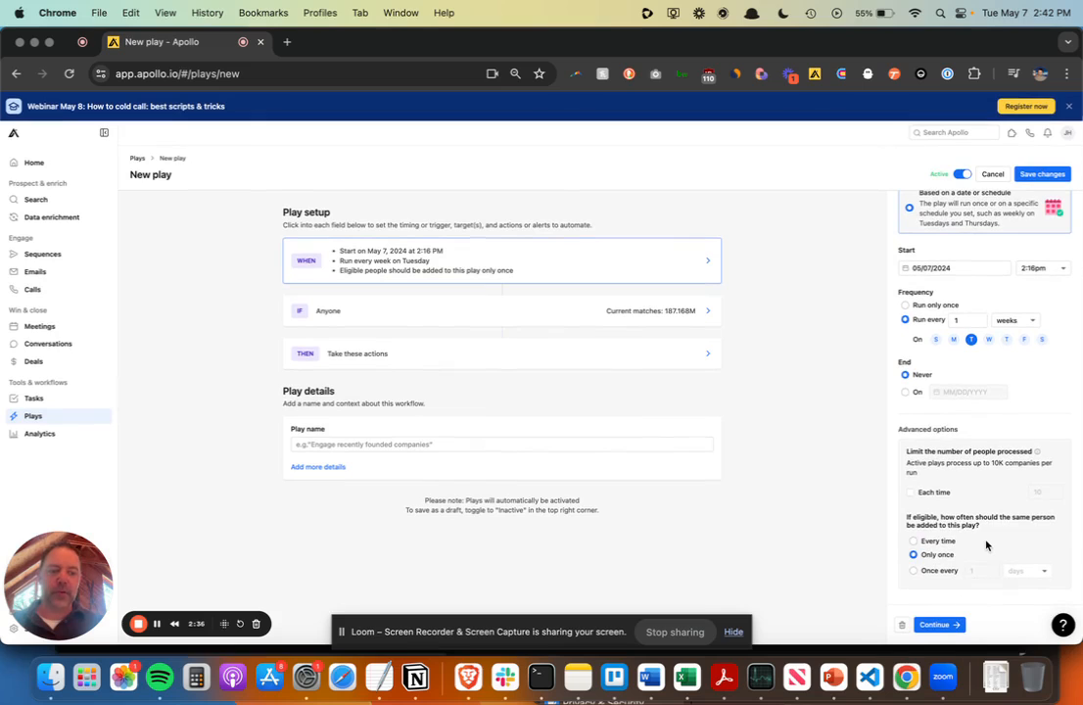
left_click(937, 625)
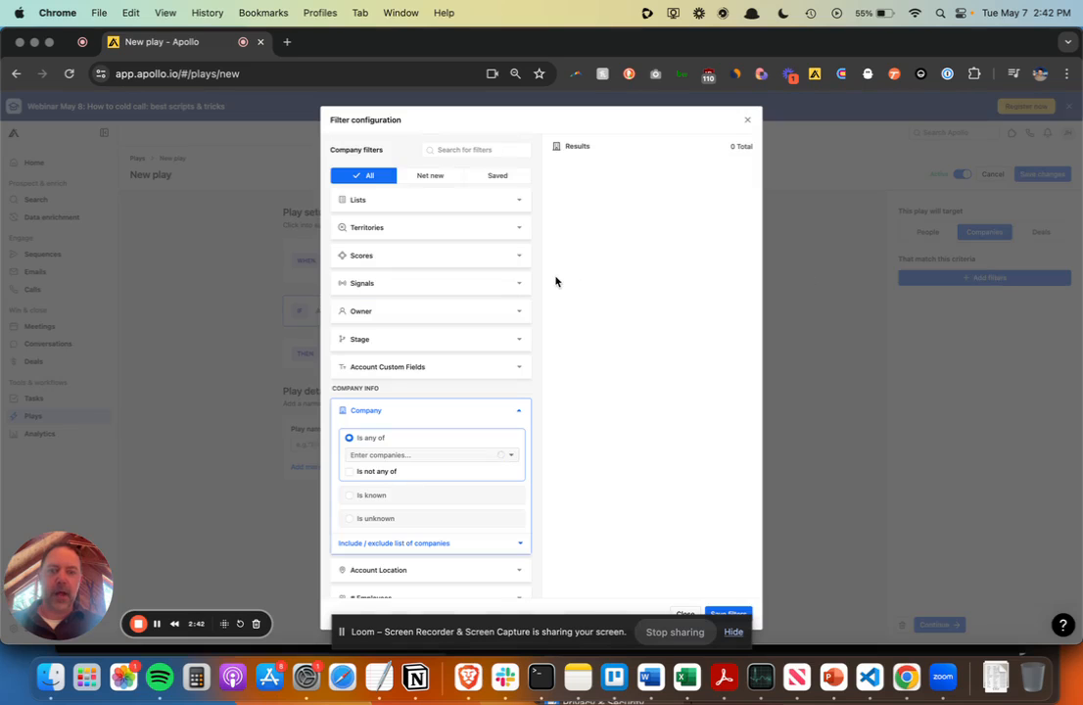
Restrict the play's website visitor companies to webpage URLs containing 'apollo'
scroll("down", 3)
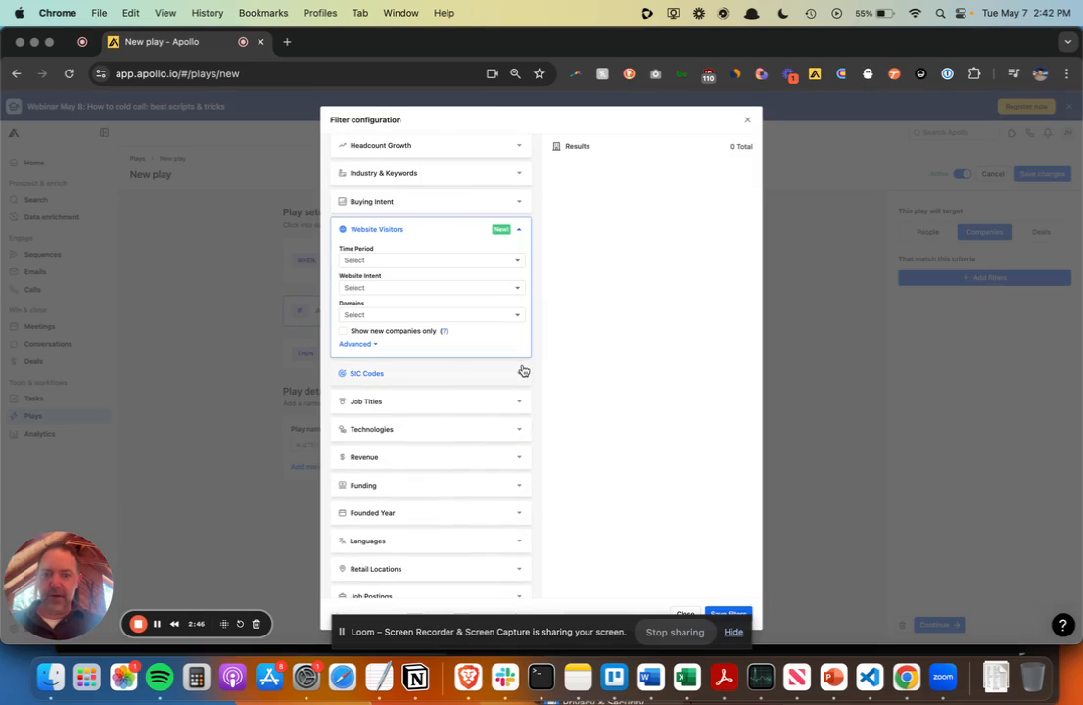
left_click(429, 260)
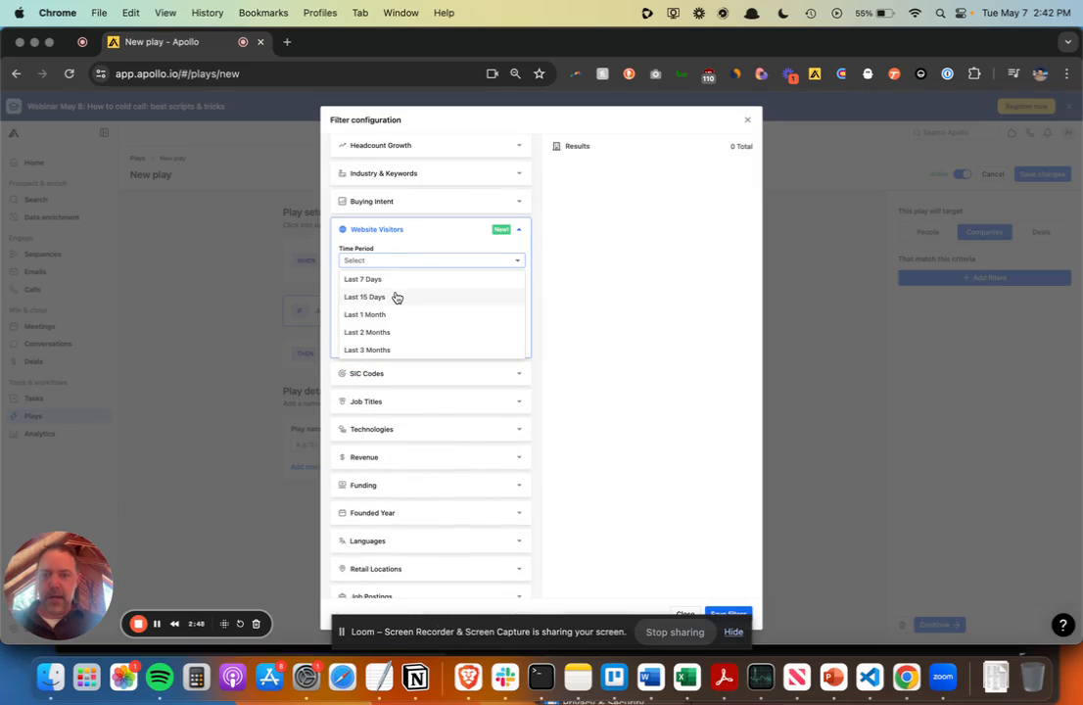
mouse_move(402, 314)
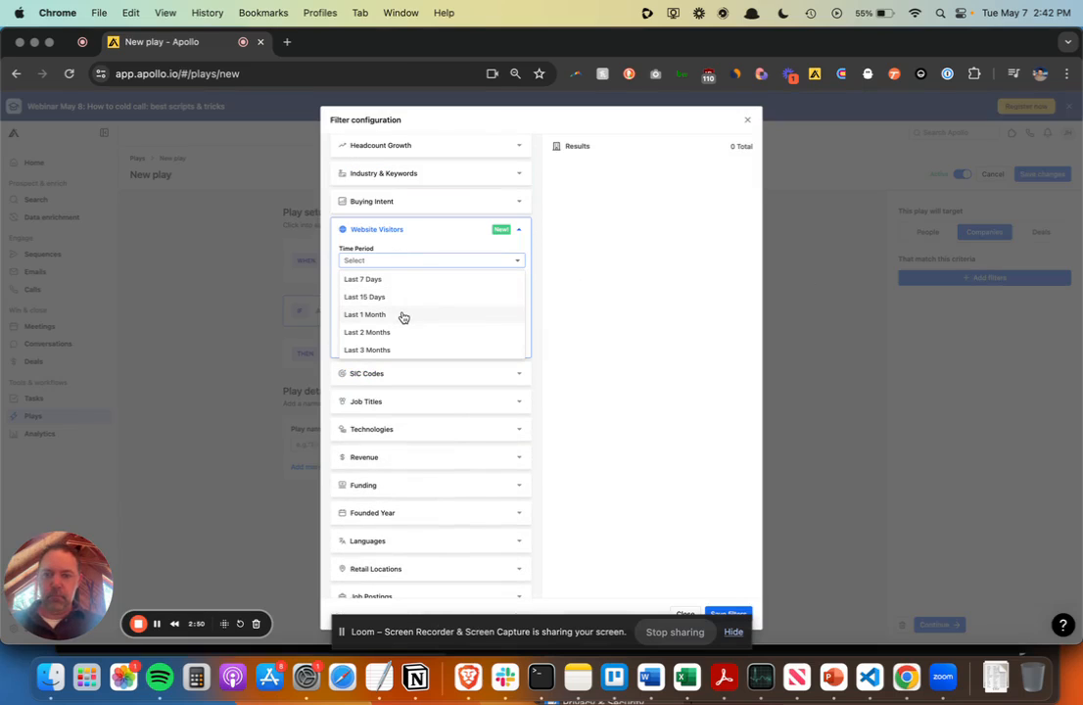
left_click(364, 314)
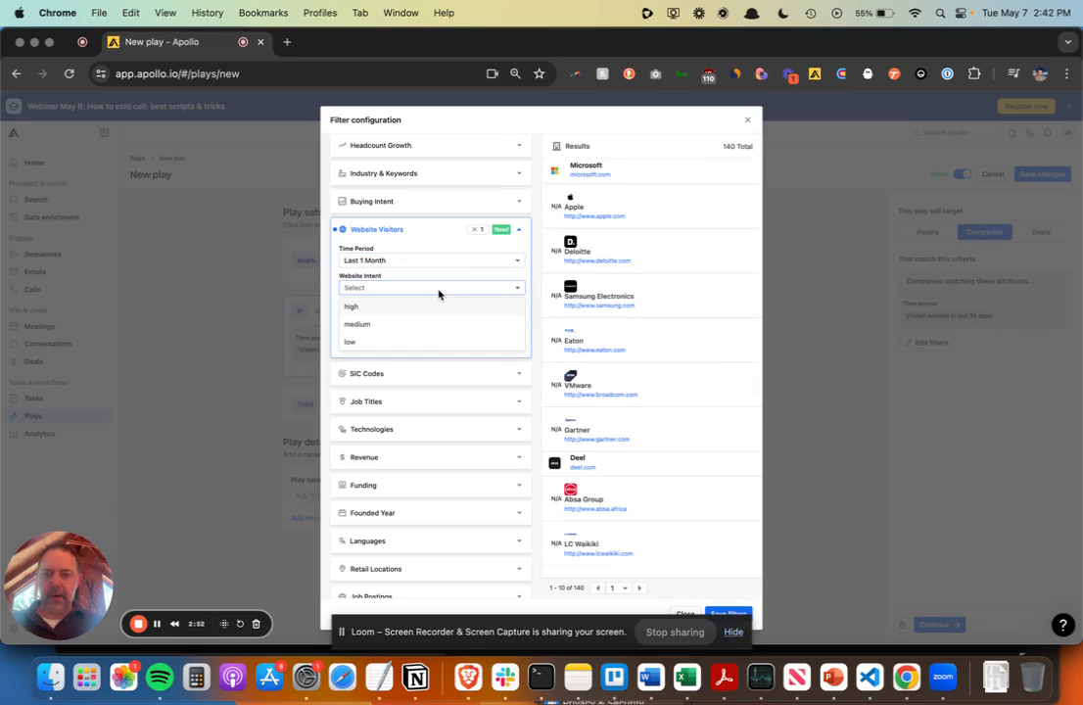
left_click(431, 288)
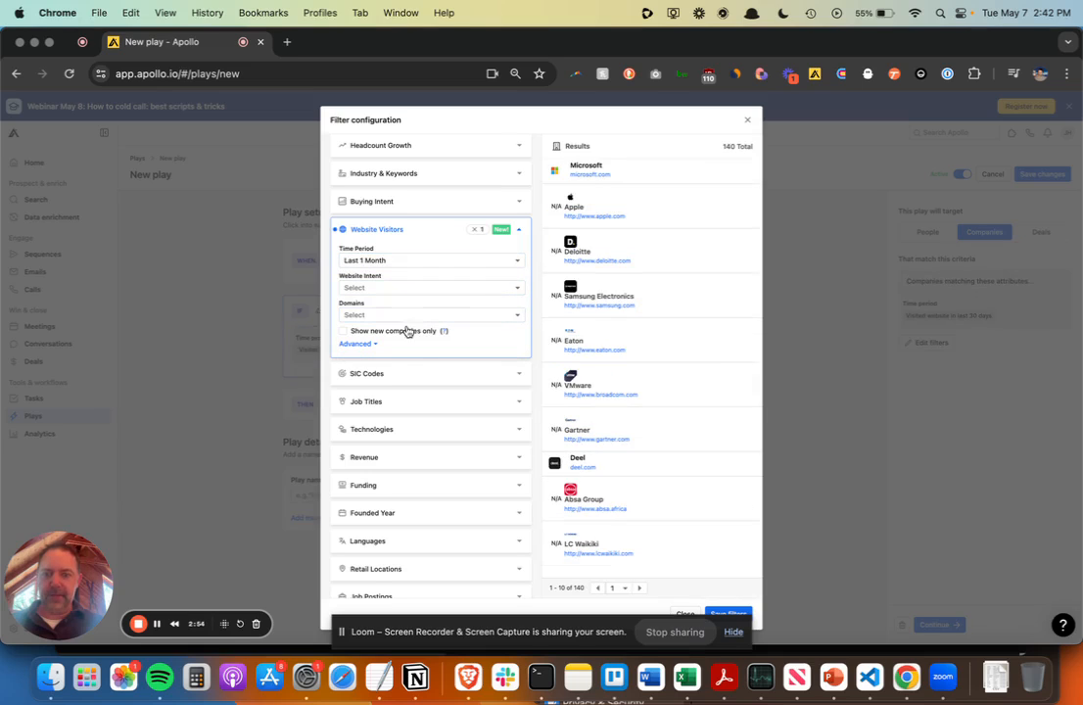
left_click(356, 344)
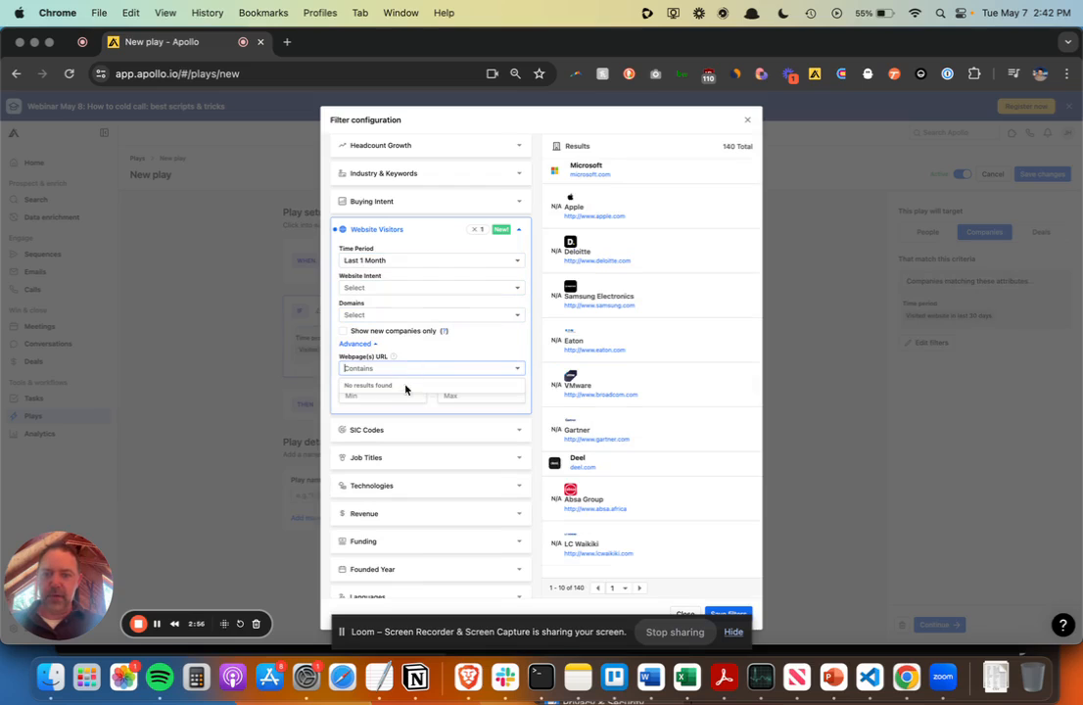
type("a")
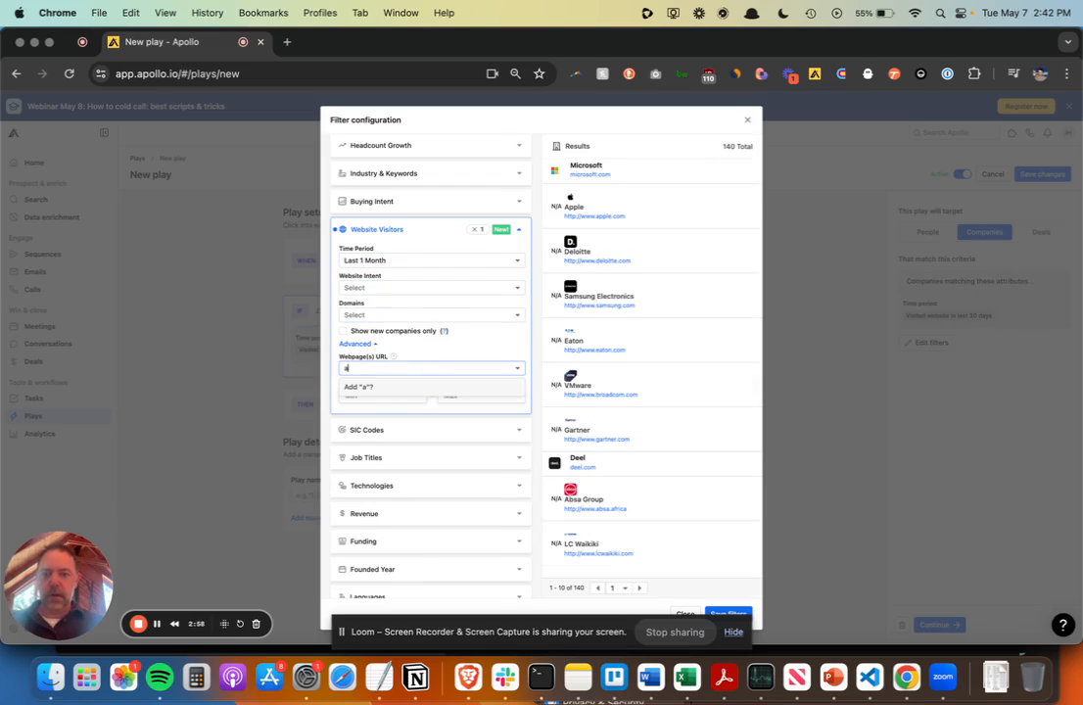
type("apollo")
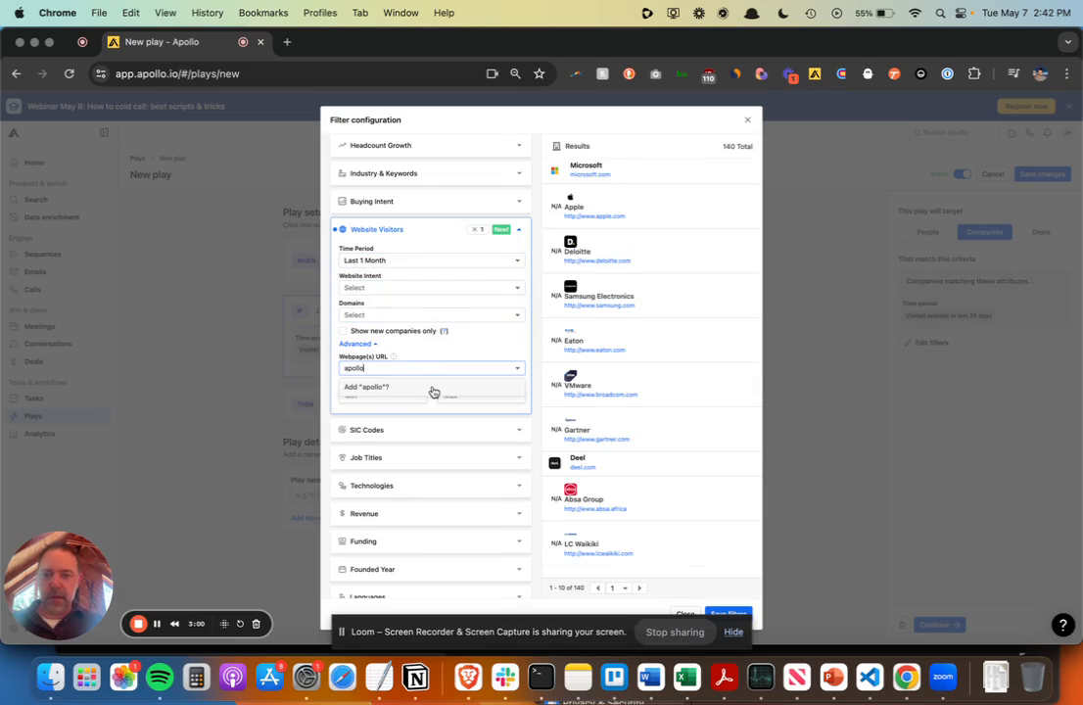
left_click(367, 387)
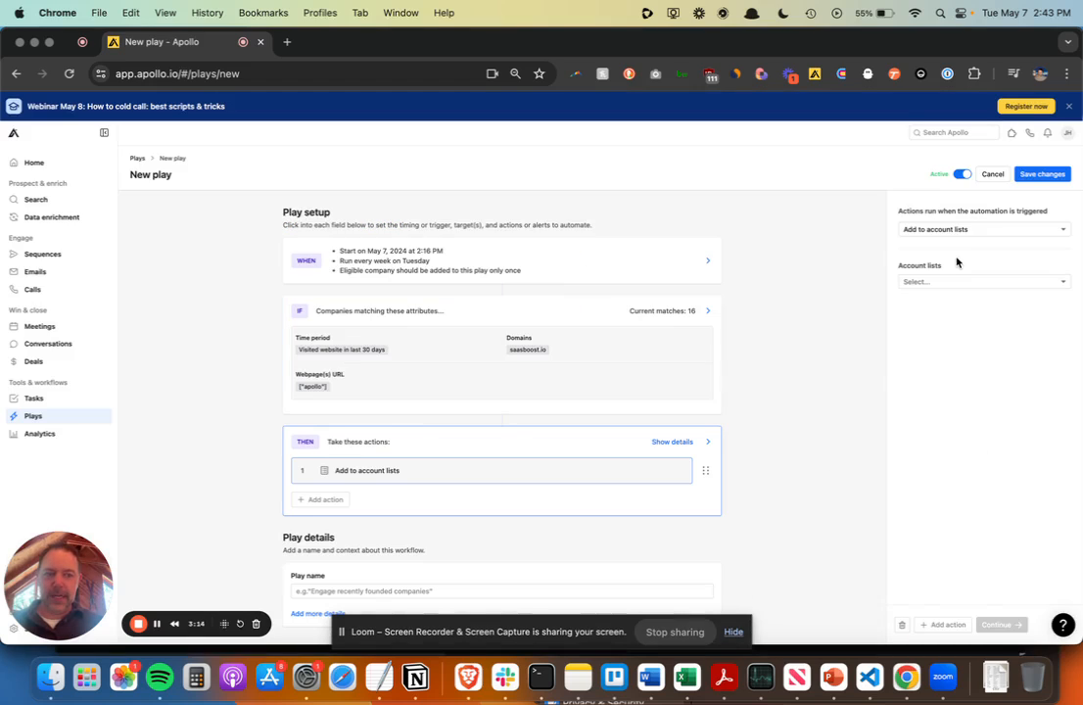
Target the Apollo Pricing Page Visit list and save the play as 'Apollo Pricing Visit - Accounts'
left_click(983, 282)
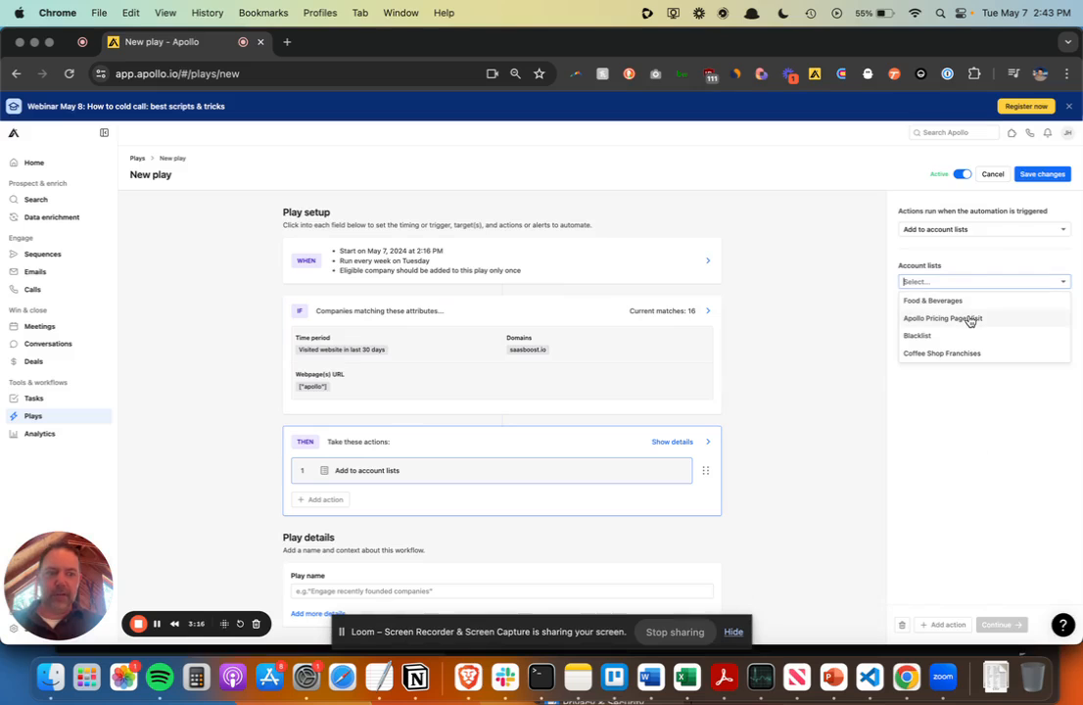
left_click(943, 319)
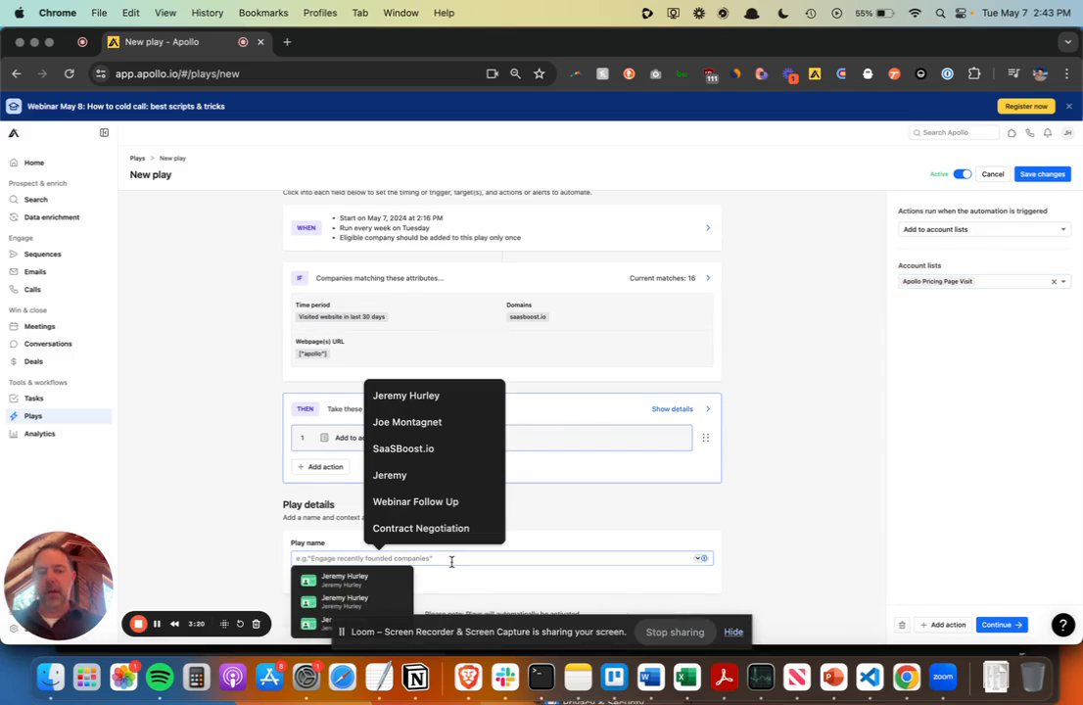
type("A")
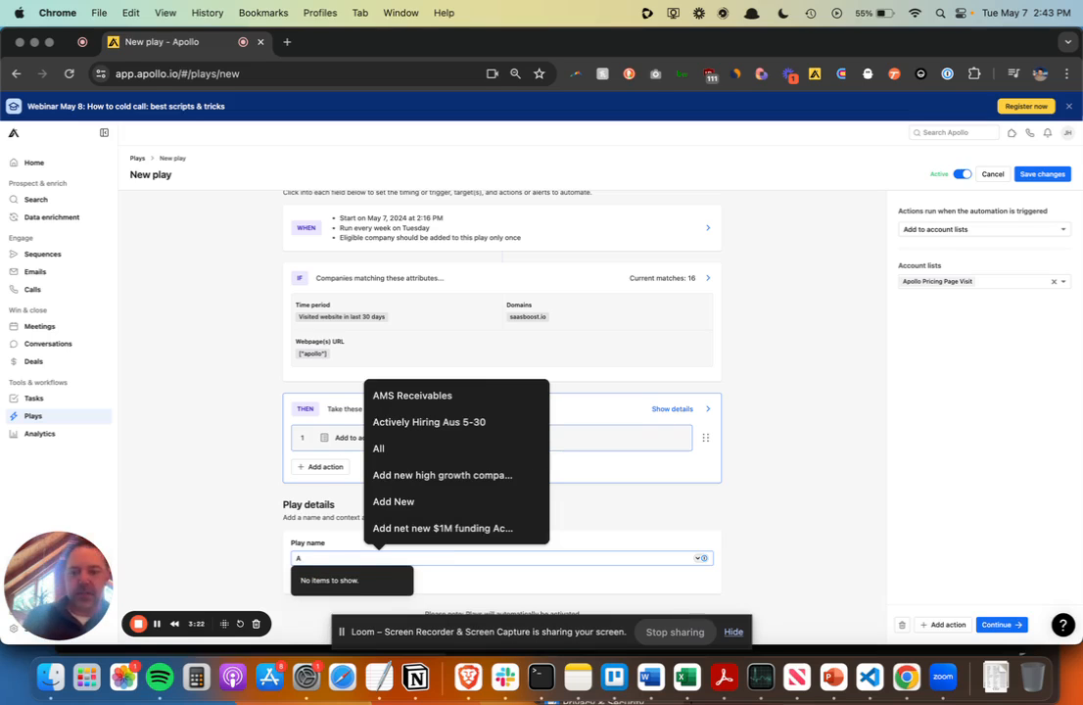
type("pollo Pricing Visit")
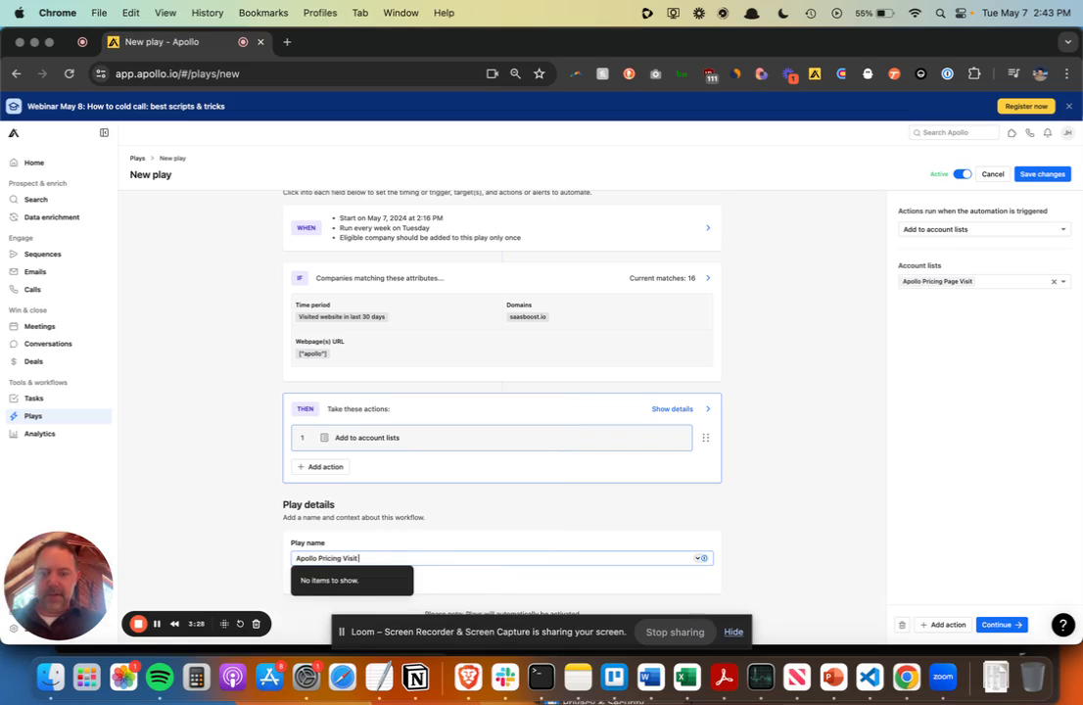
type("- Accounts")
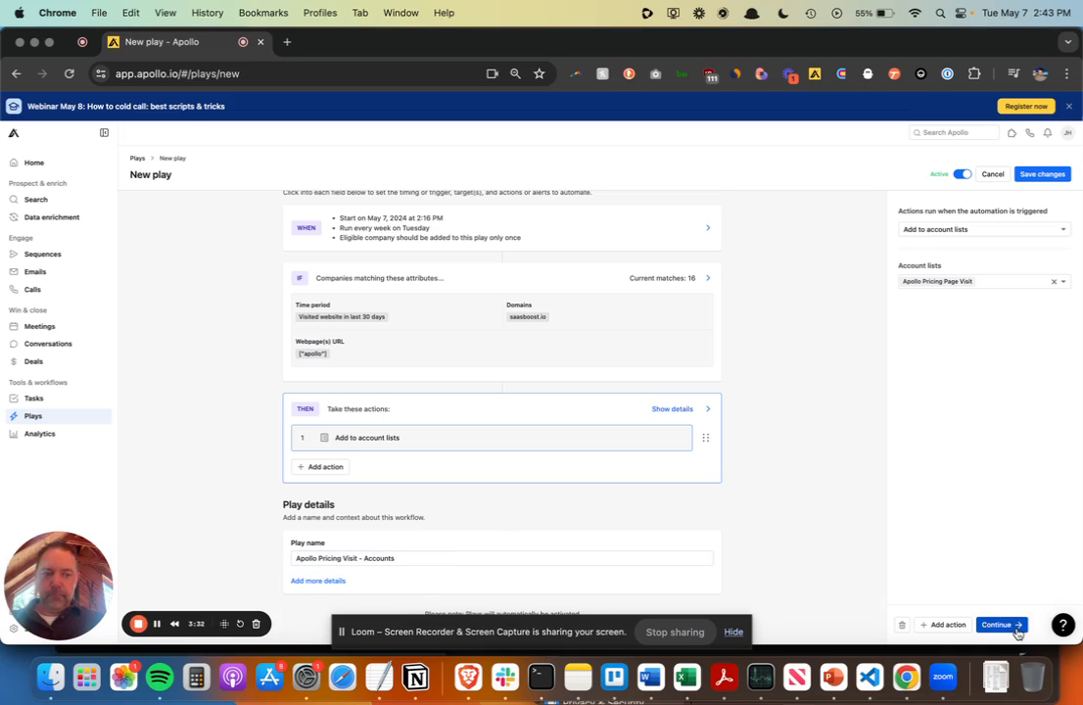
left_click(997, 625)
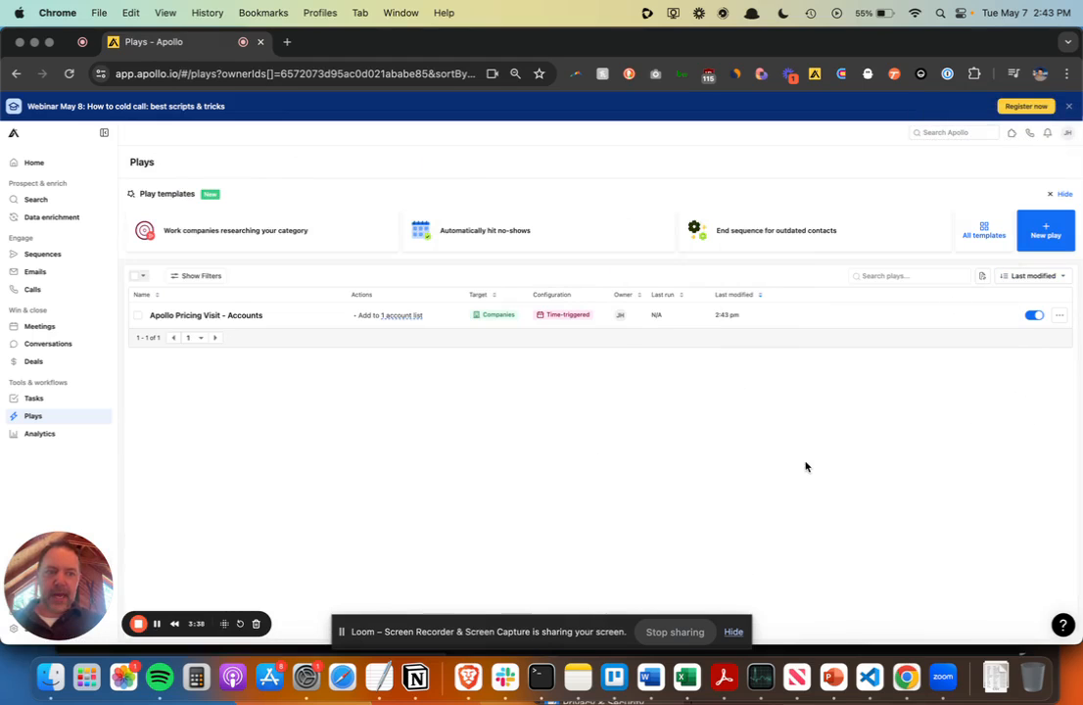
Create another new play from the Plays list
left_click(1046, 230)
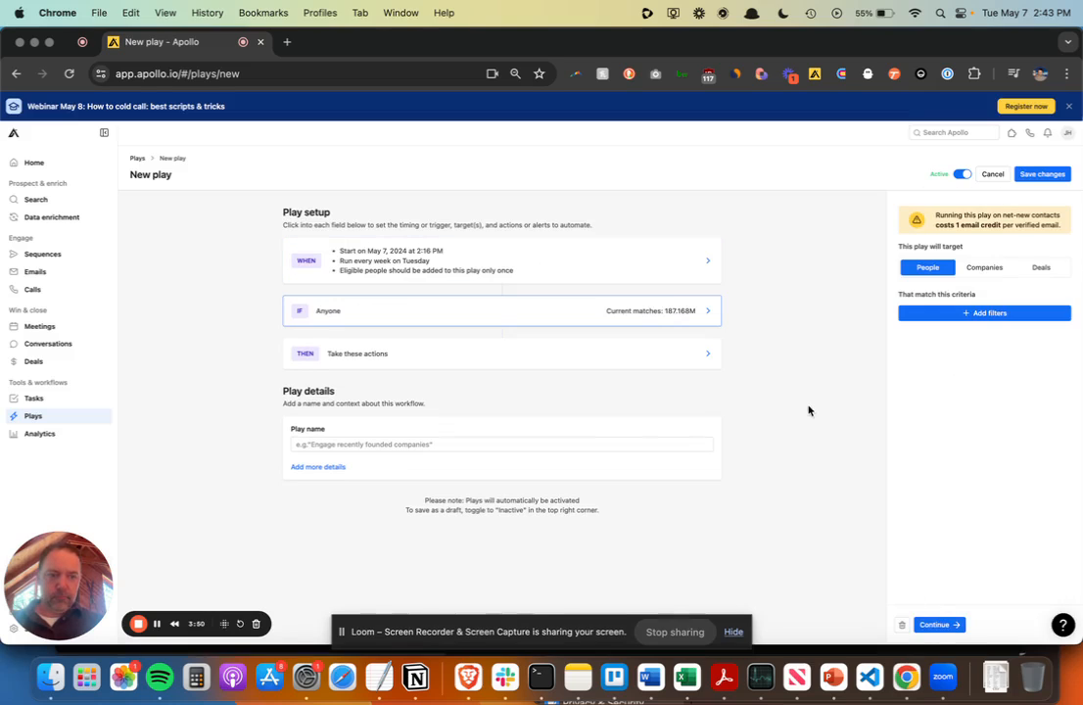
Filter the play's people to those in the Apollo Pricing Page Visit company list
left_click(502, 310)
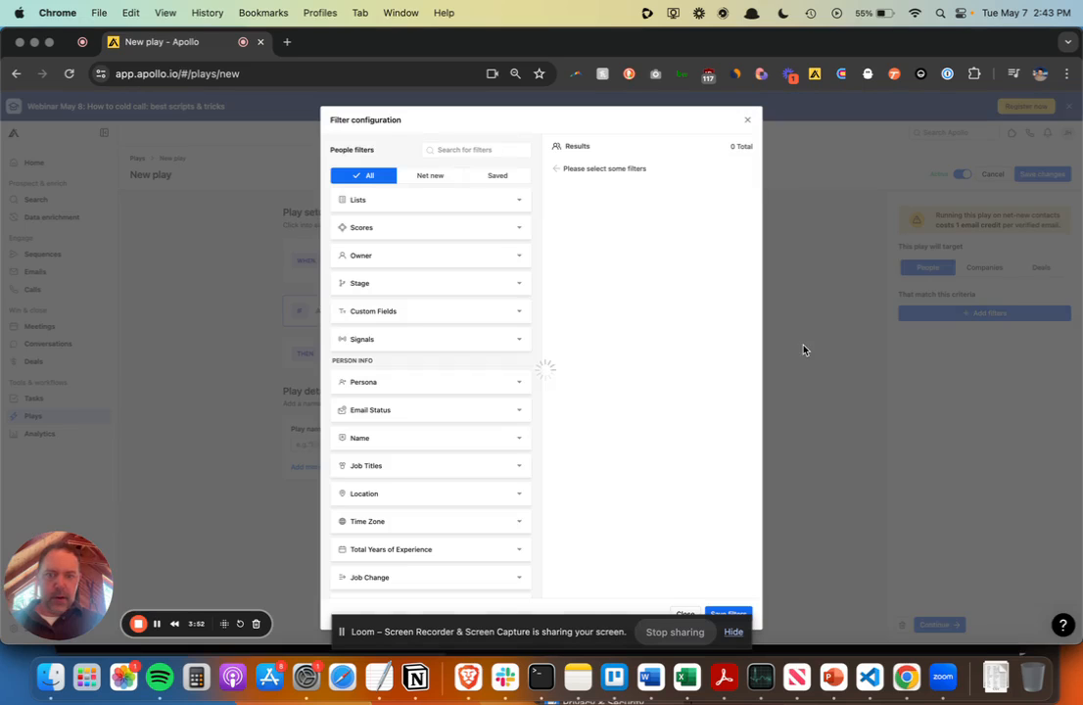
left_click(358, 199)
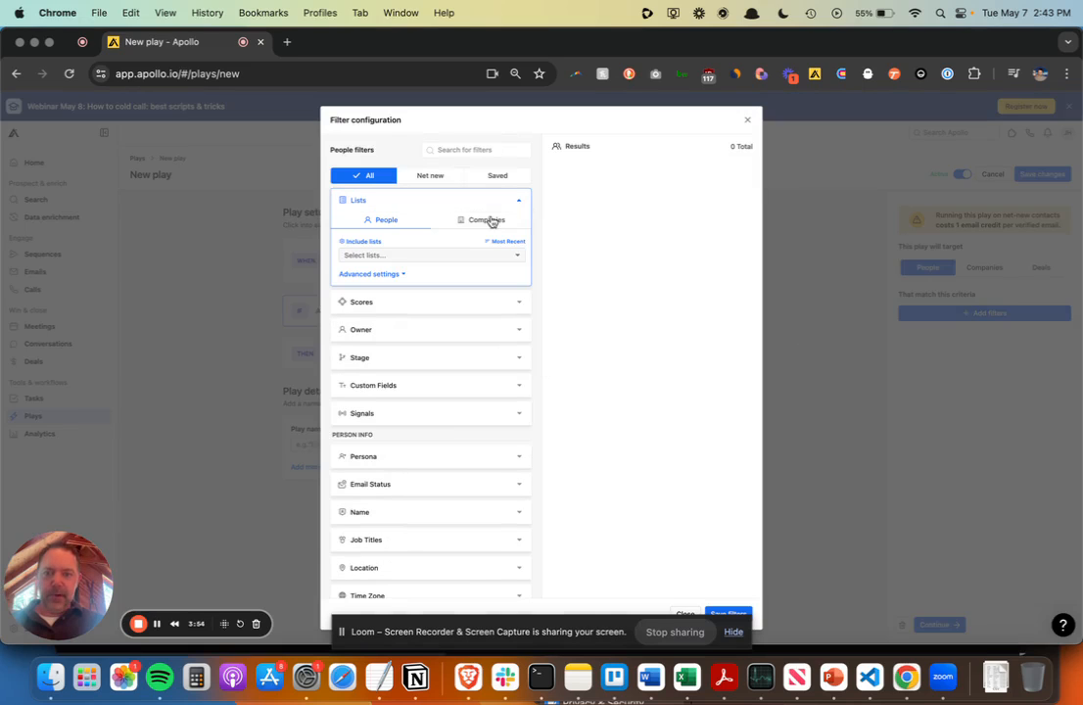
left_click(485, 220)
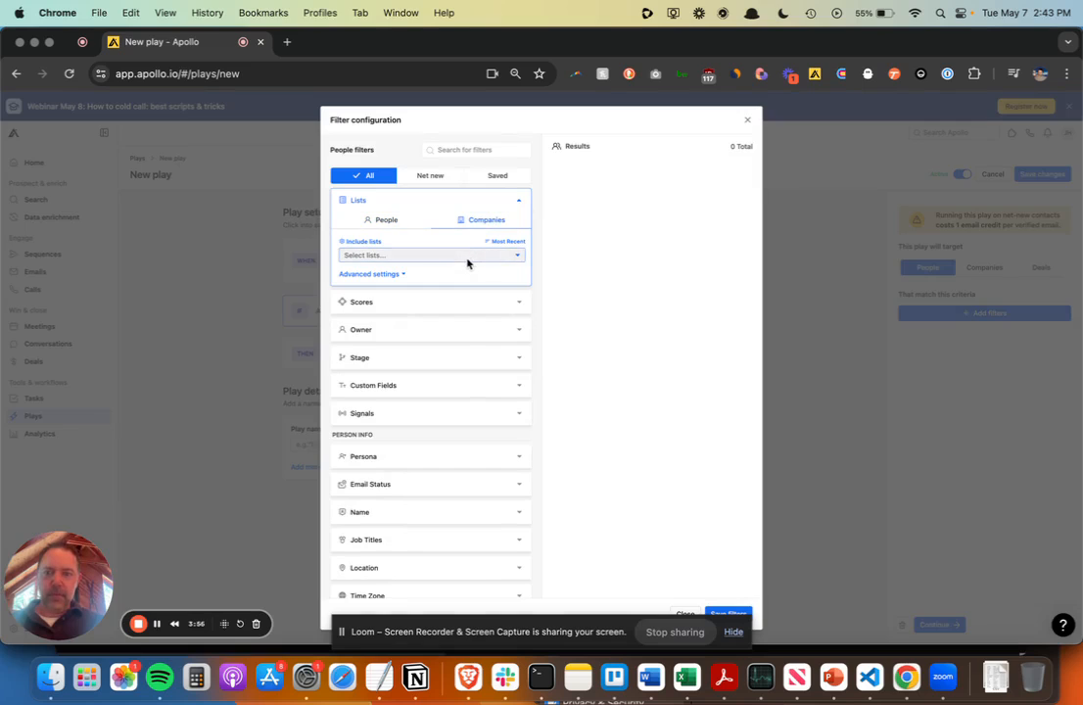
left_click(431, 255)
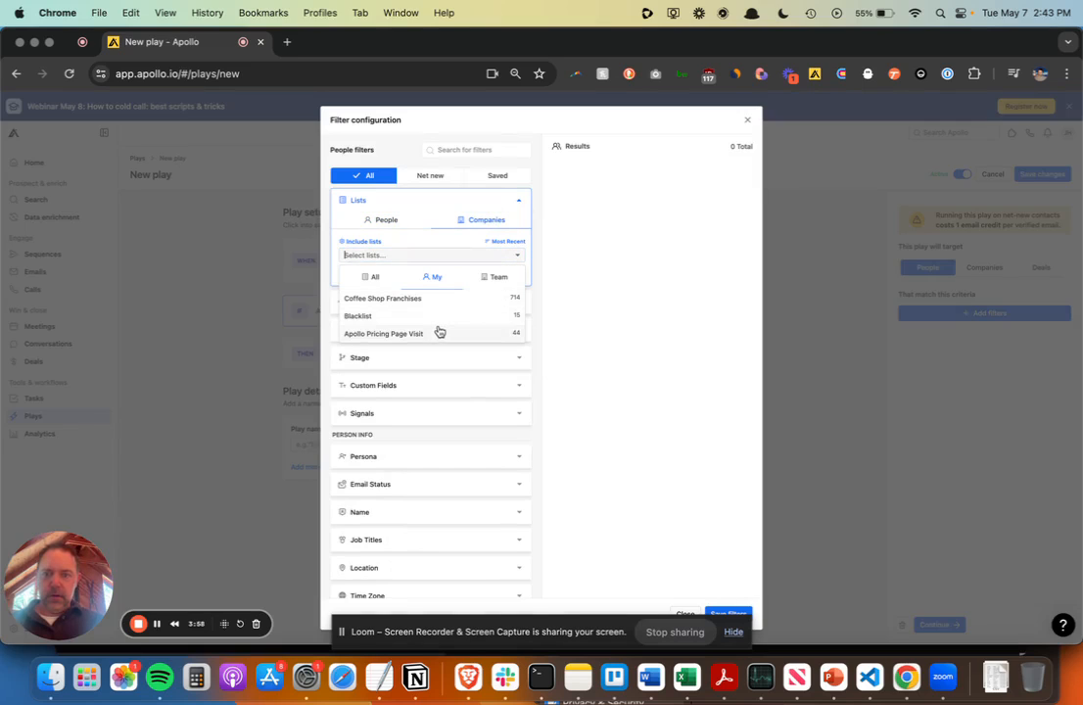
left_click(383, 333)
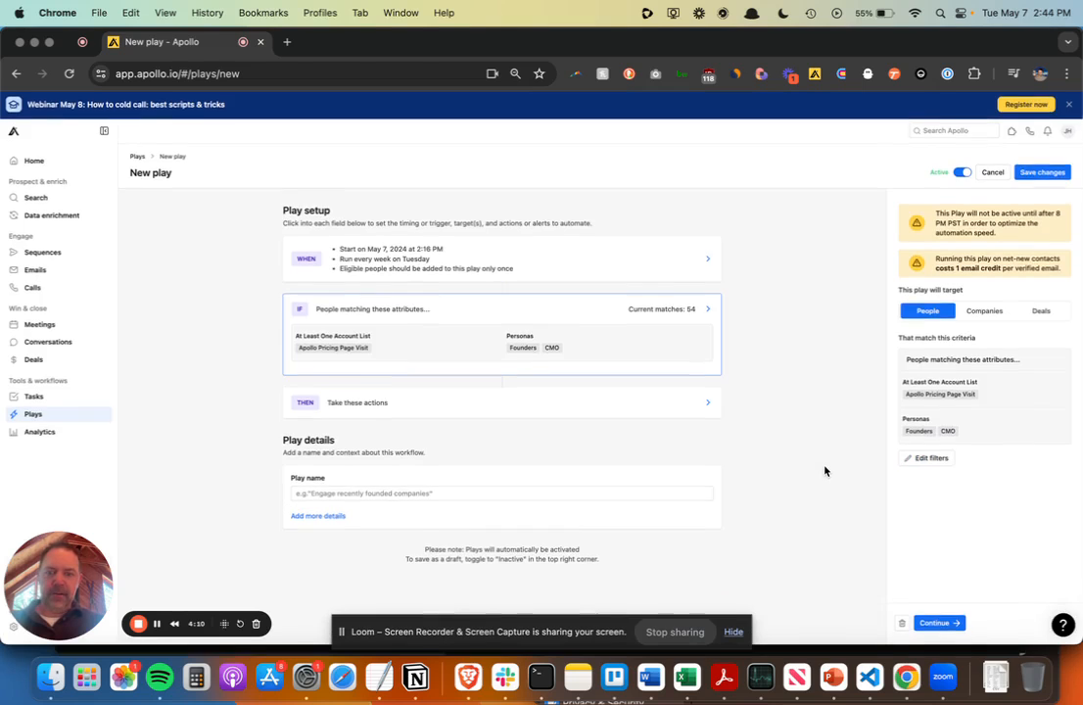
Have the play add matching contacts to the Apollo Setup Help sequence
left_click(502, 404)
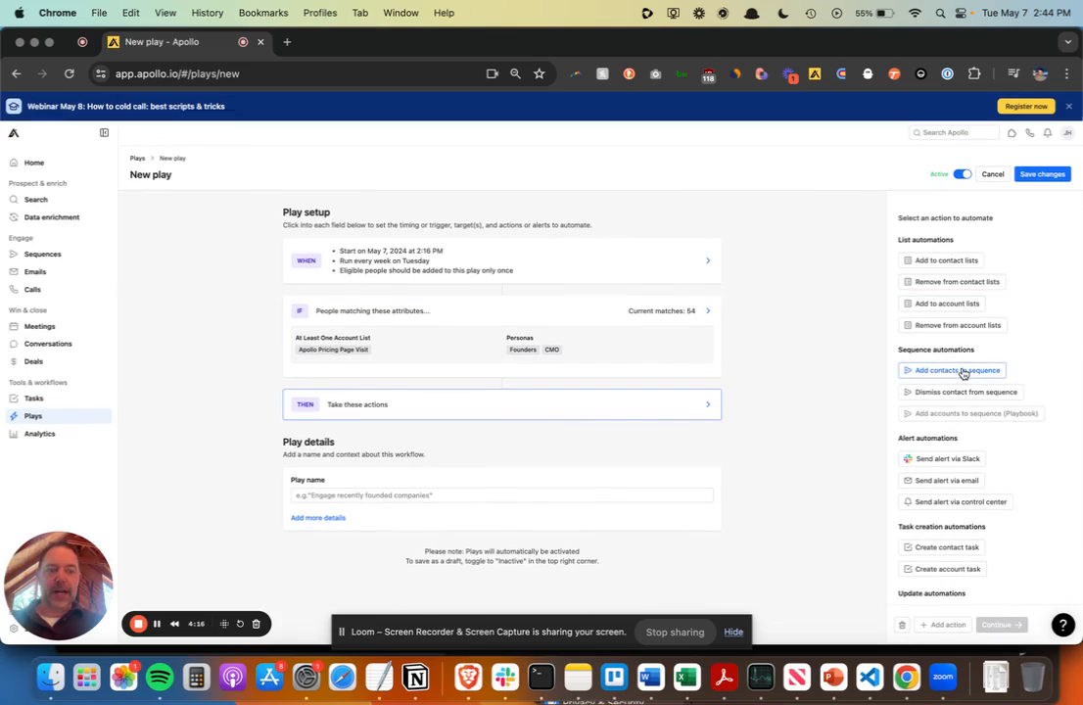
left_click(957, 370)
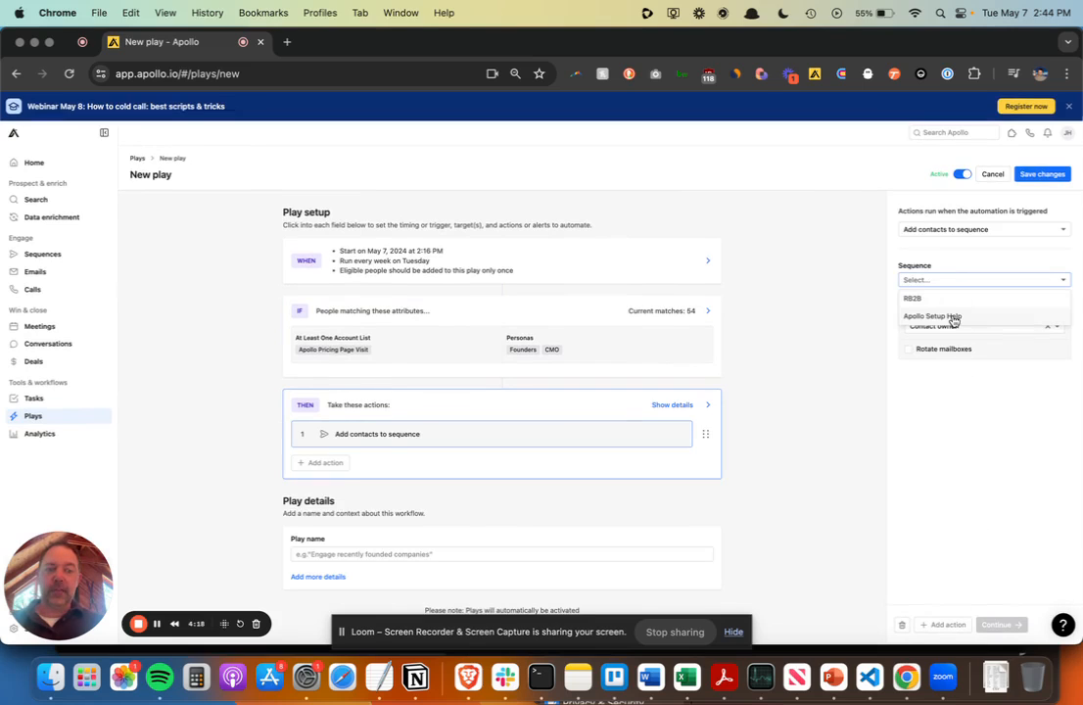
left_click(932, 316)
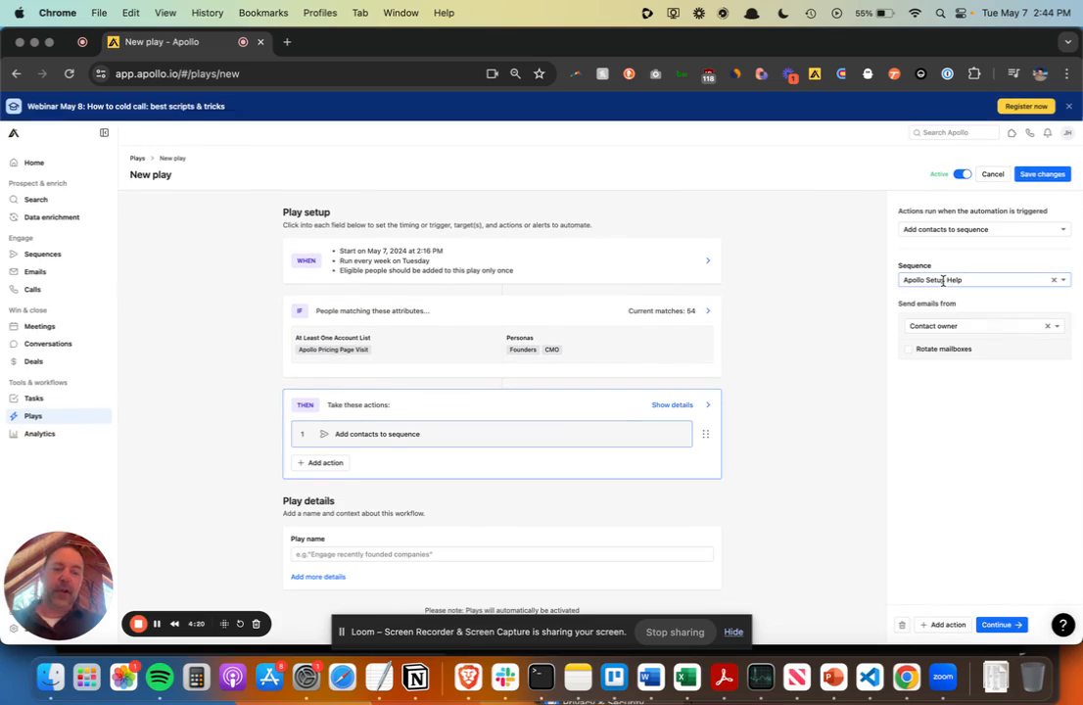
mouse_move(940, 280)
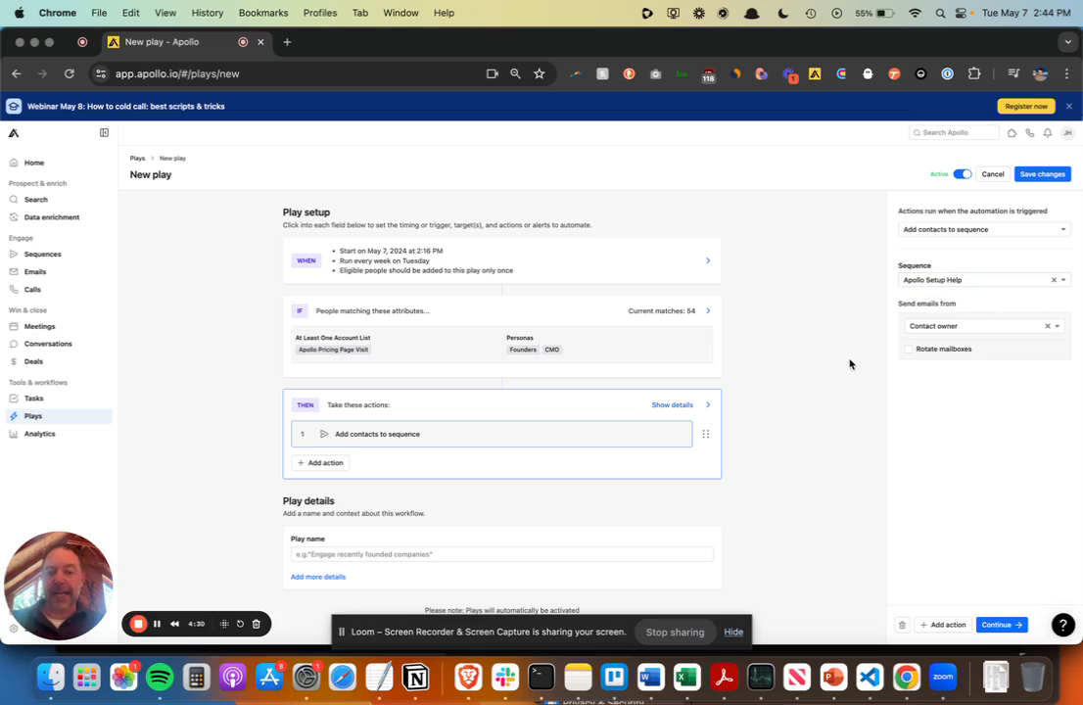
mouse_move(790, 398)
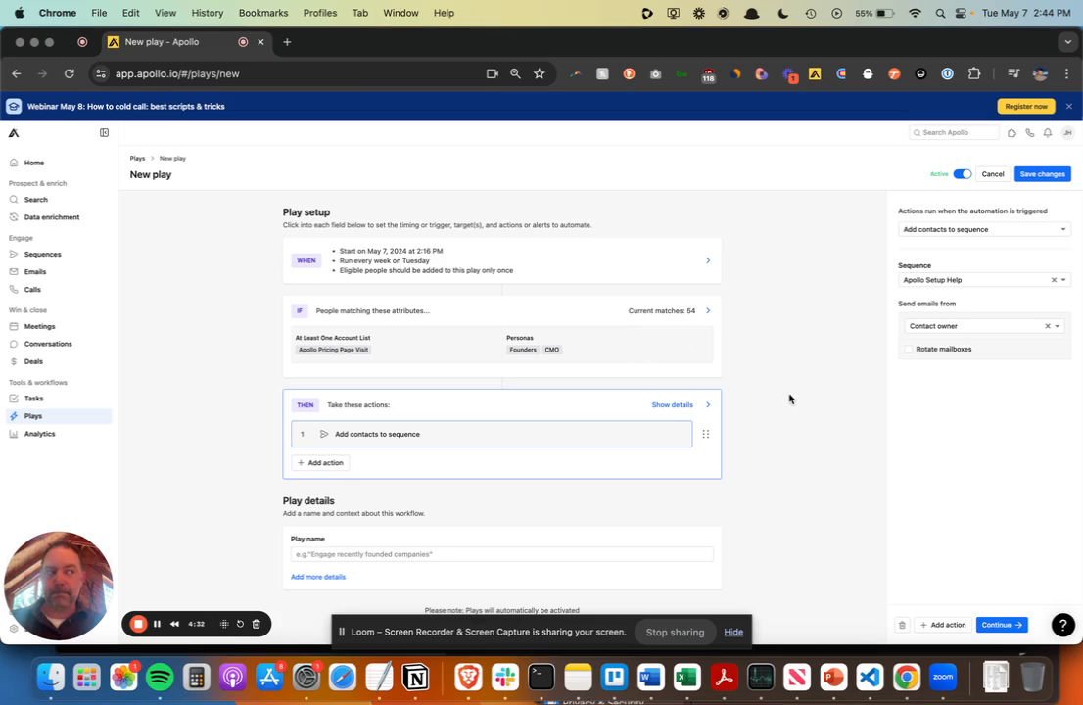
mouse_move(816, 416)
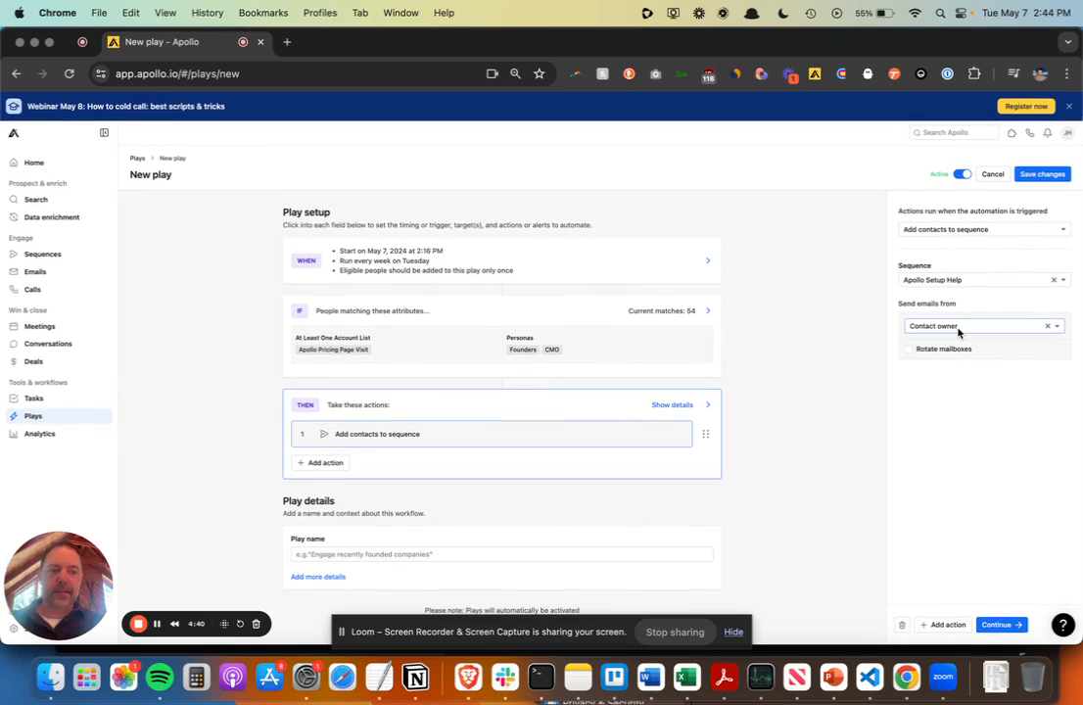
left_click(501, 554)
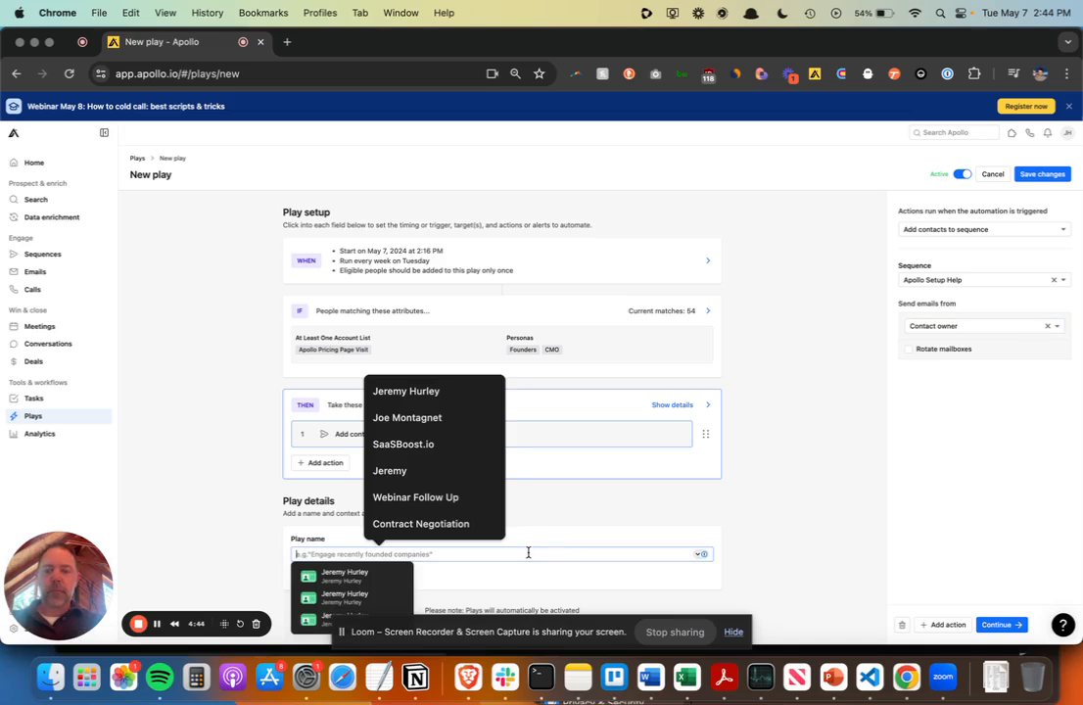
Name the play 'Apollo Setup Help Sequence' and save the changes
type("Apollo Setup Help Sequence")
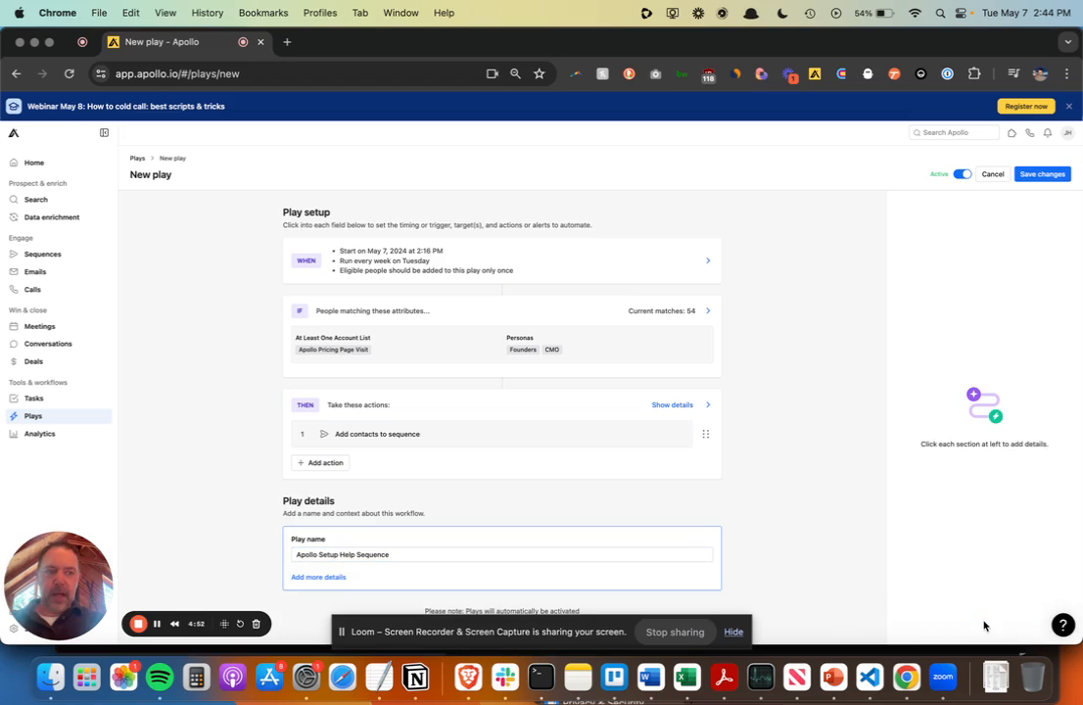
left_click(1042, 174)
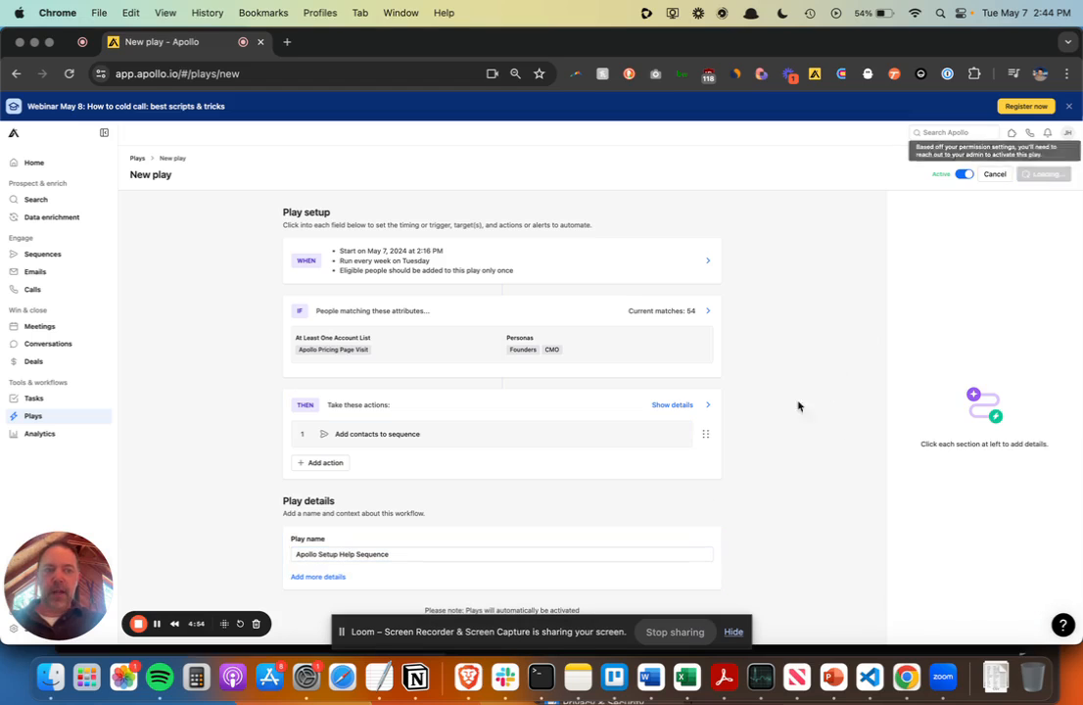
left_click(963, 173)
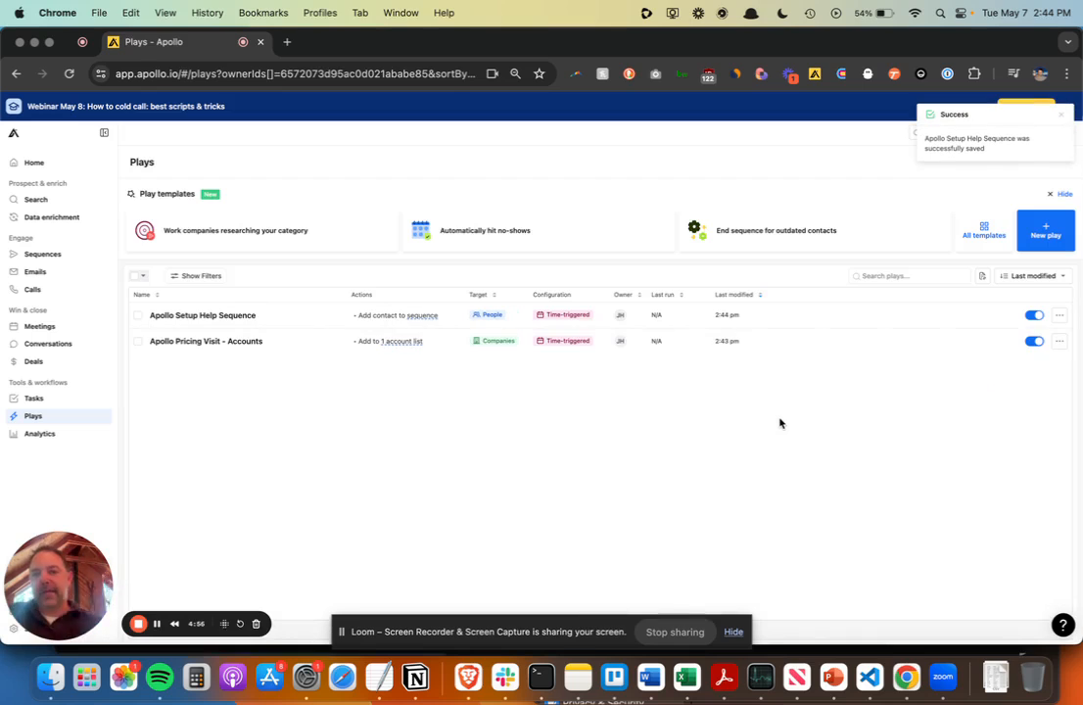